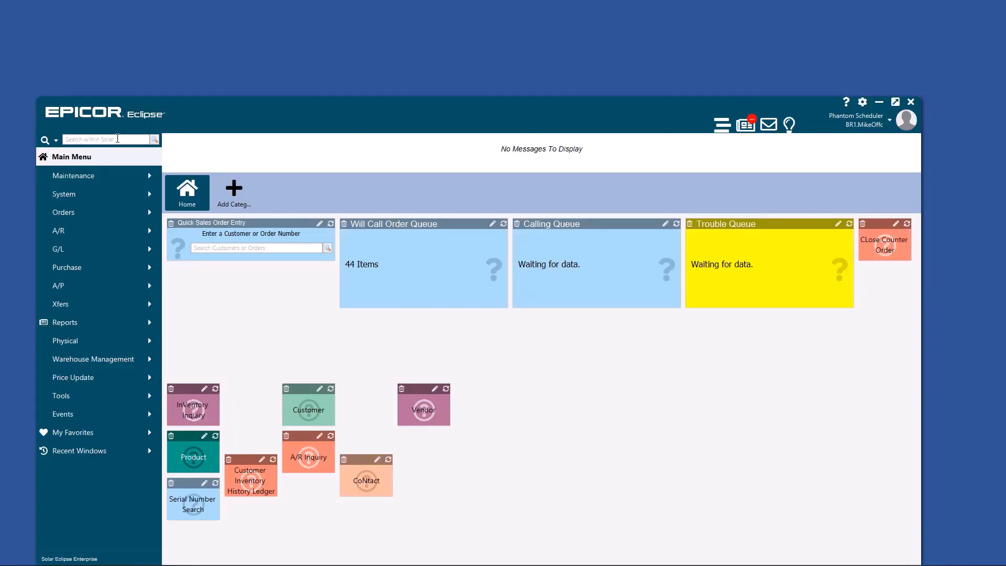
Search Solar for 'ecl test' and list the matching products
left_click(56, 139)
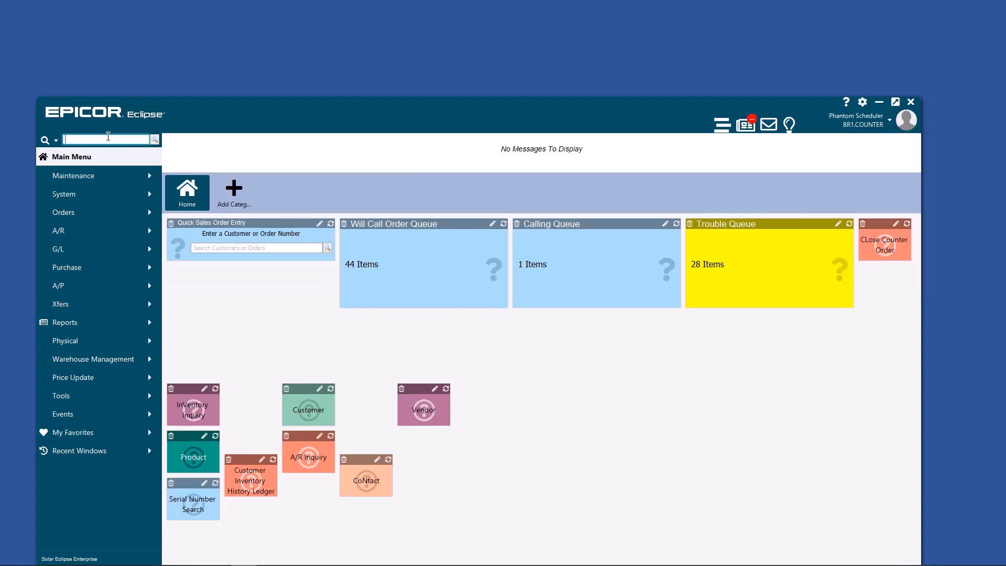
type("ecl")
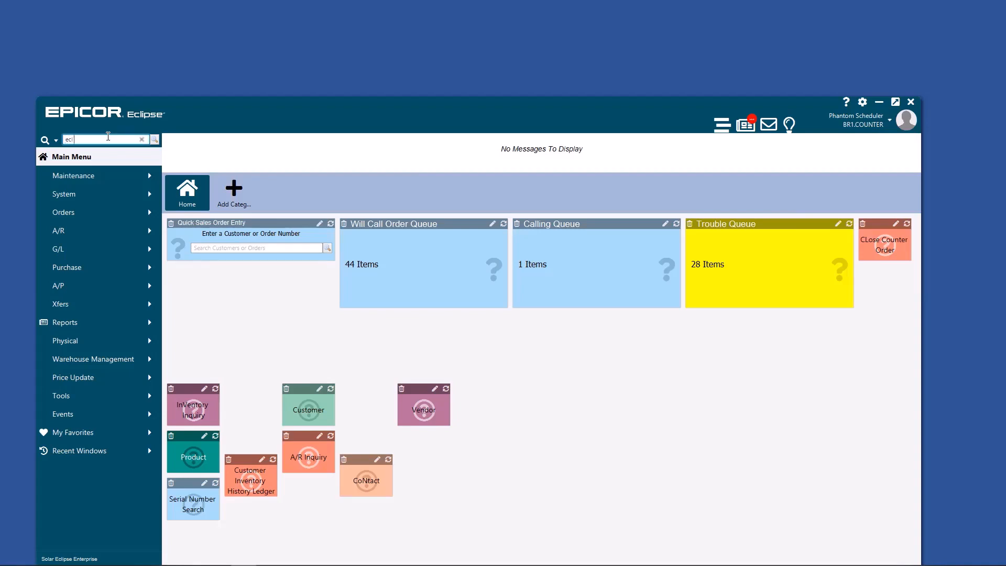
type("test")
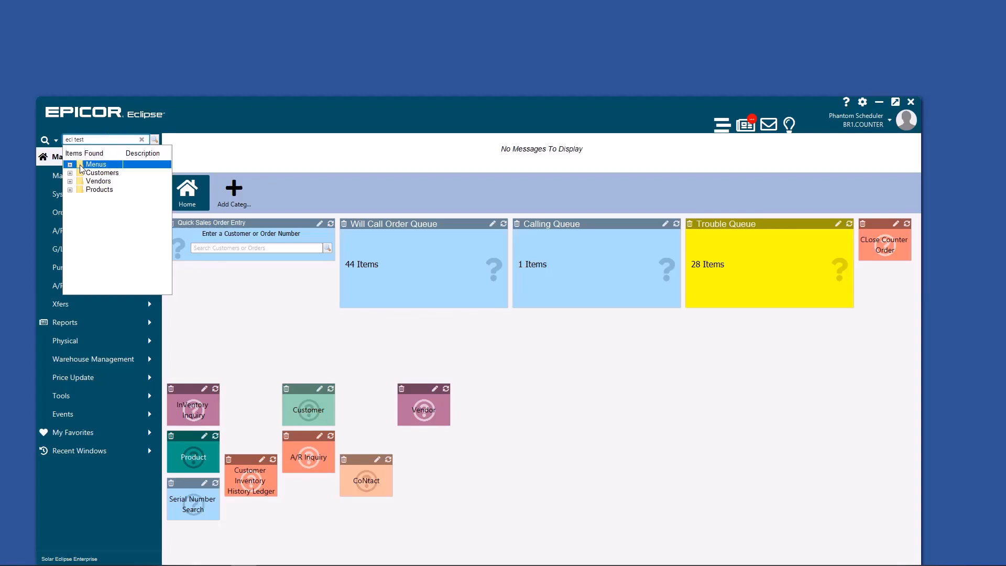
left_click(99, 189)
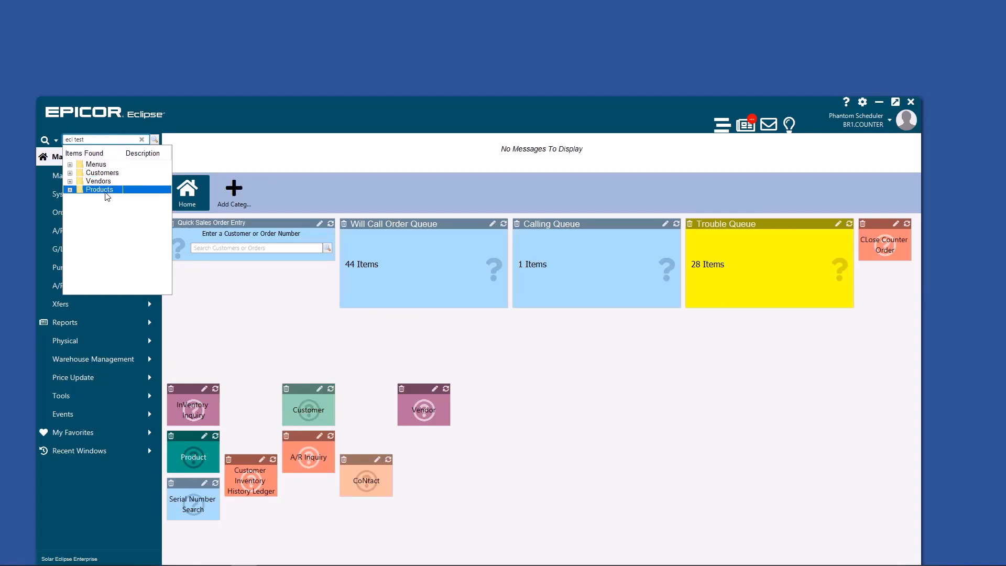
left_click(69, 189)
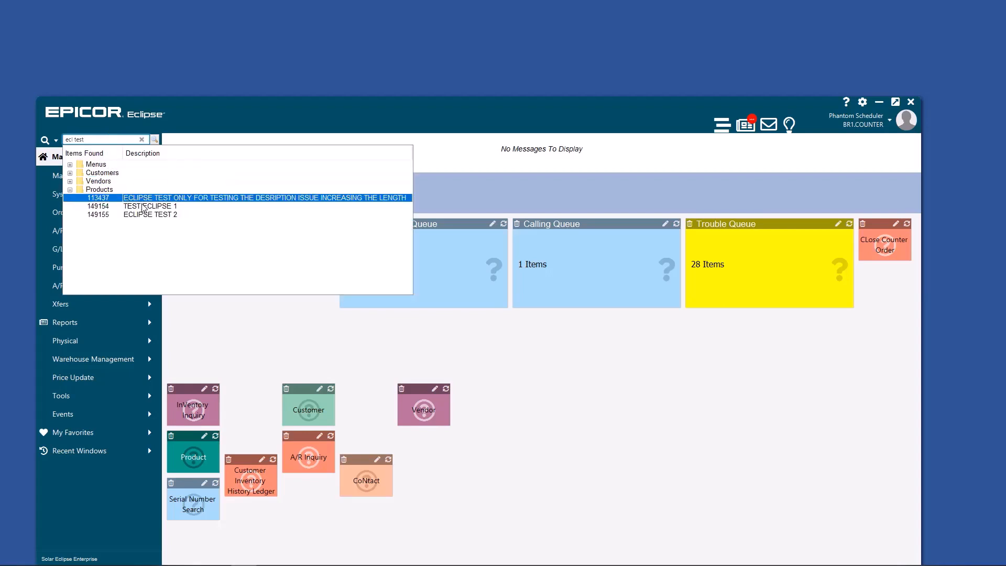
Search for order S100363784, then dismiss the order results
left_click(102, 172)
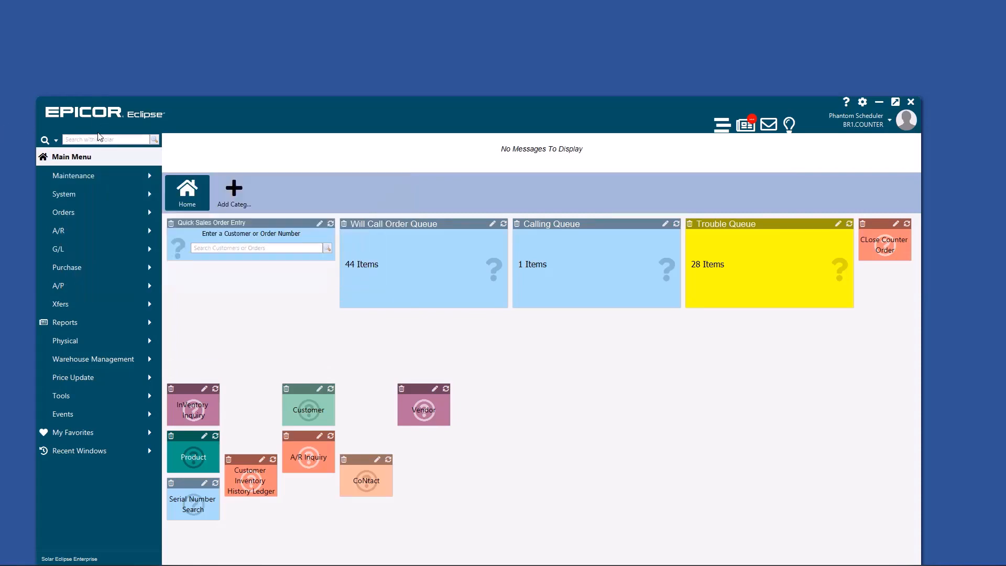
type("s")
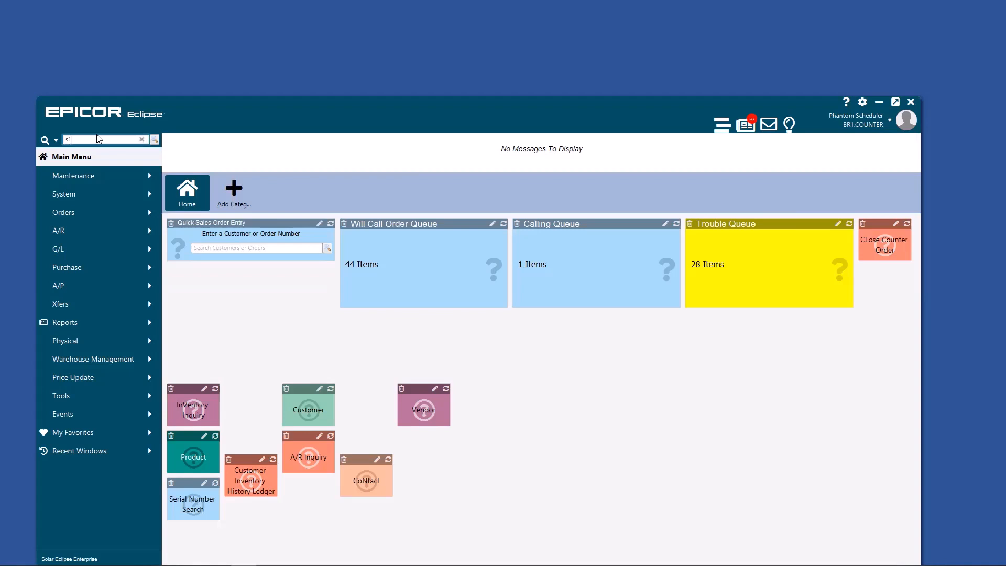
type("S100363784")
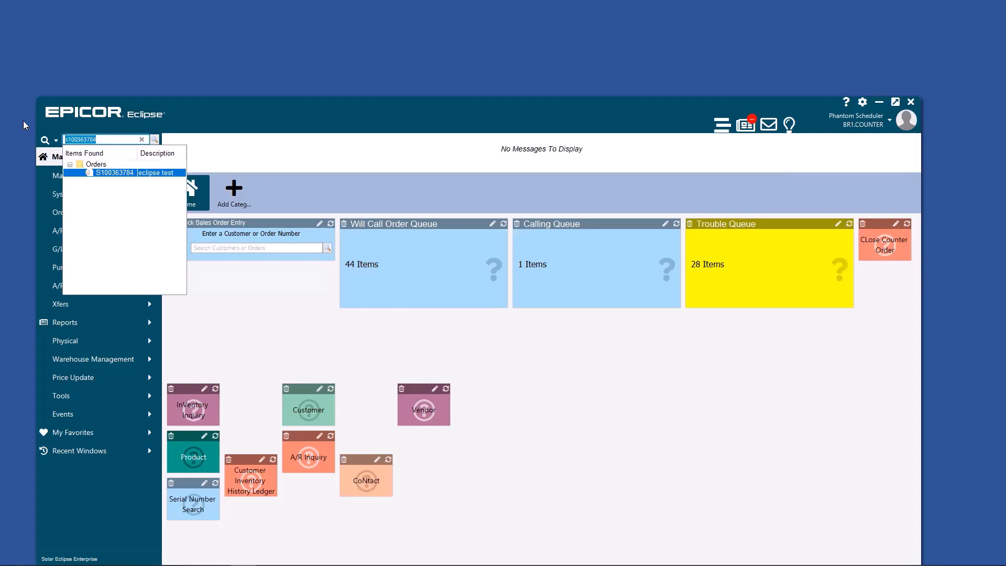
left_click(142, 139)
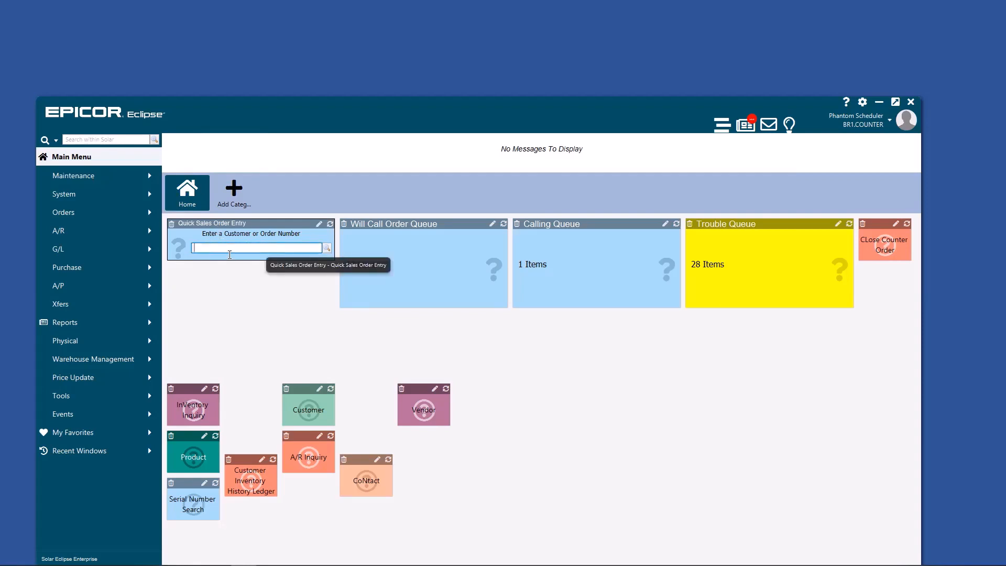
Search by phone number 167..., view customer and vendor matches, and open then close the eclipse test customer record
type("16720")
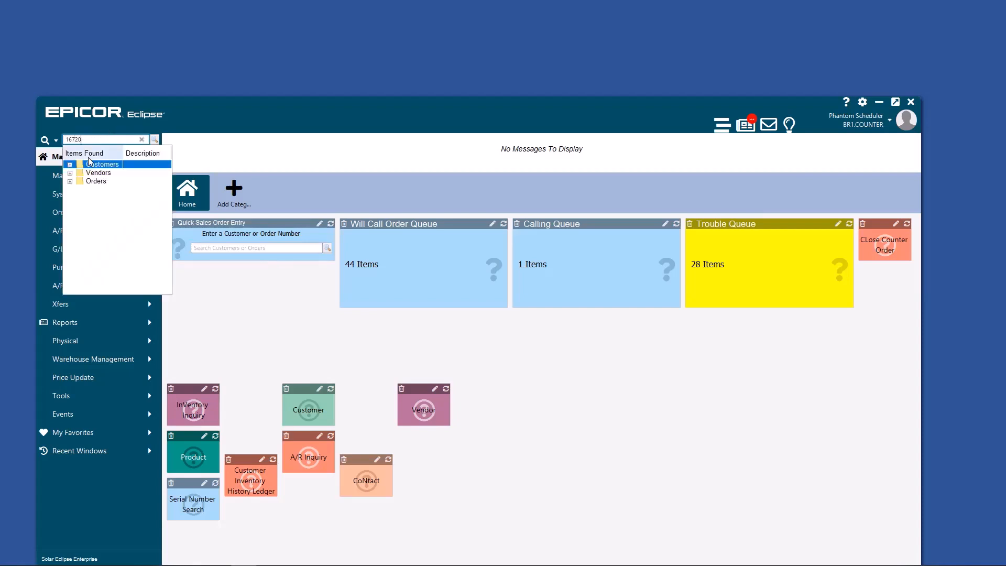
left_click(70, 180)
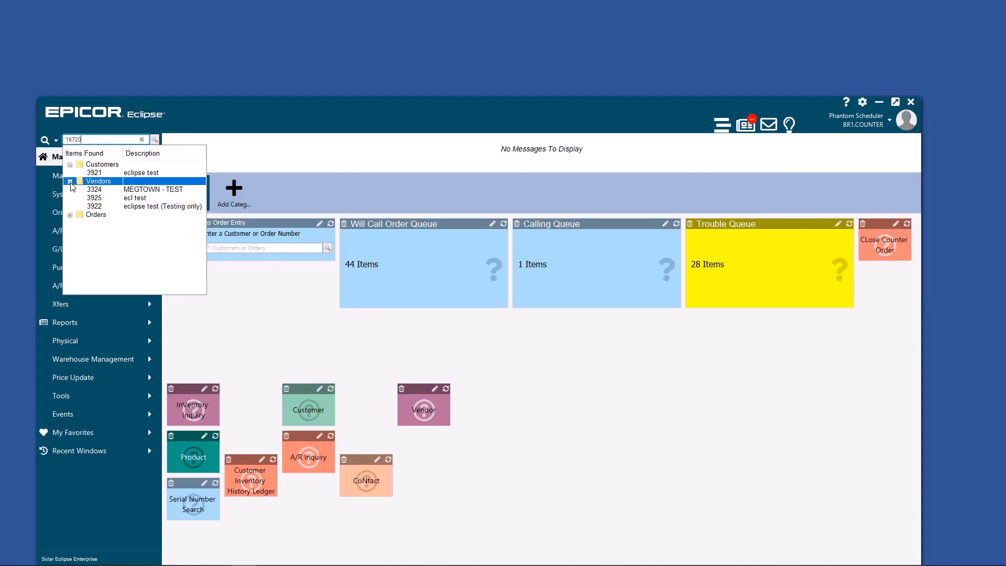
left_click(102, 165)
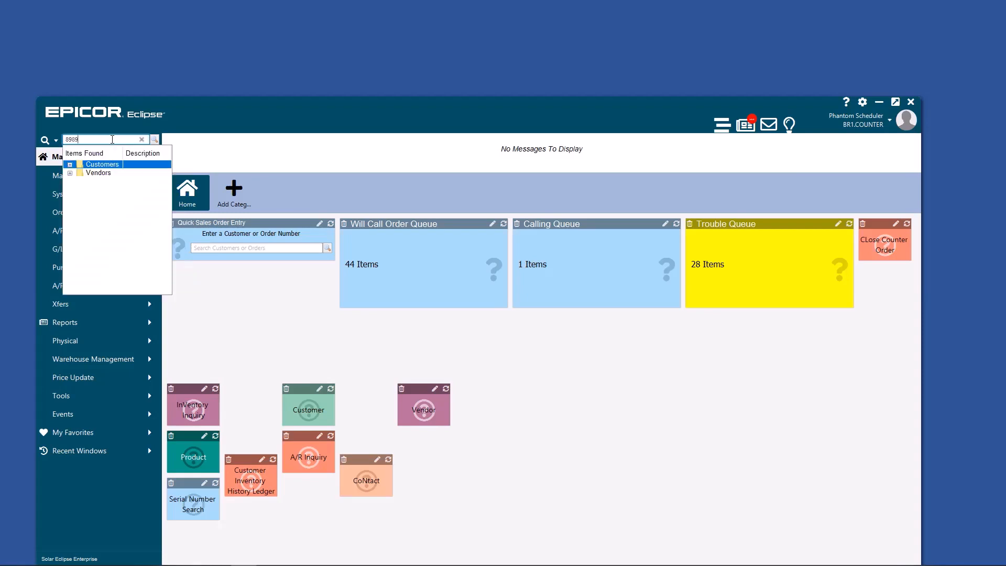
left_click(69, 173)
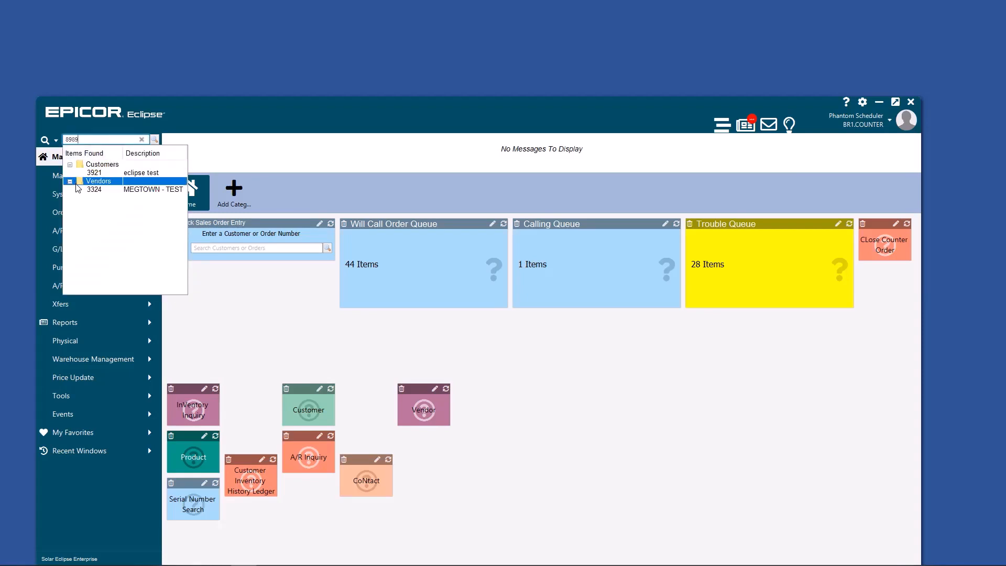
left_click(103, 163)
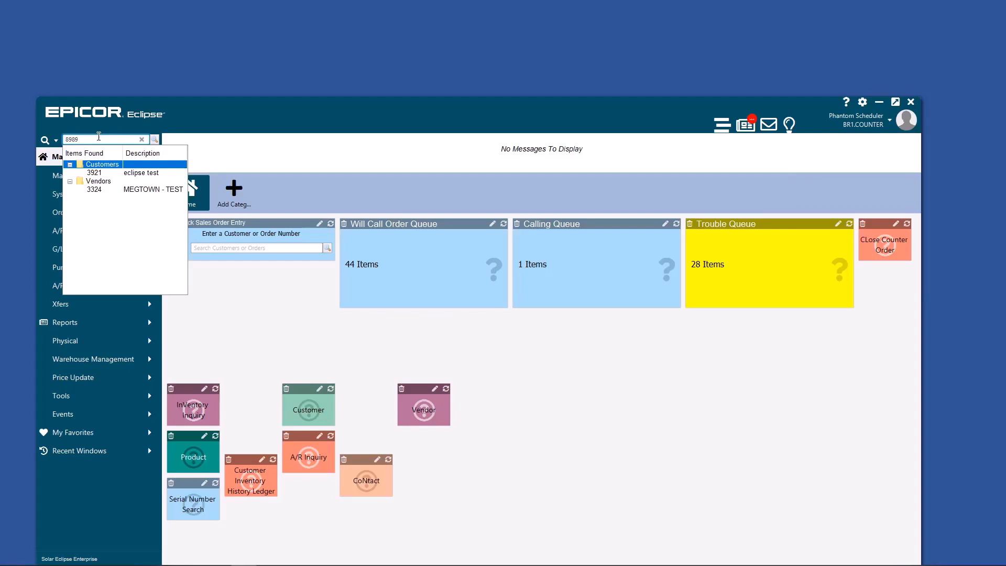
left_click(142, 138)
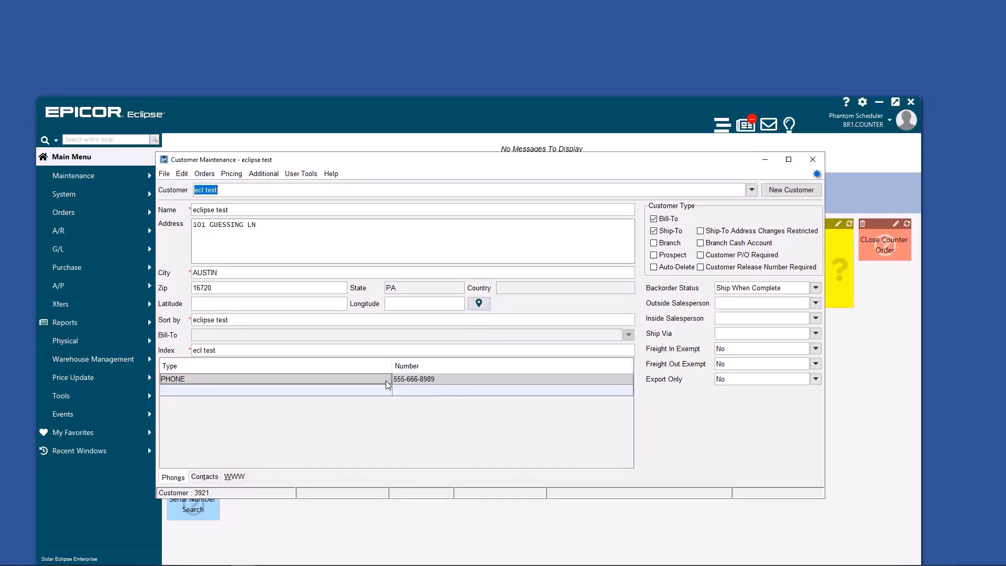
mouse_move(505, 181)
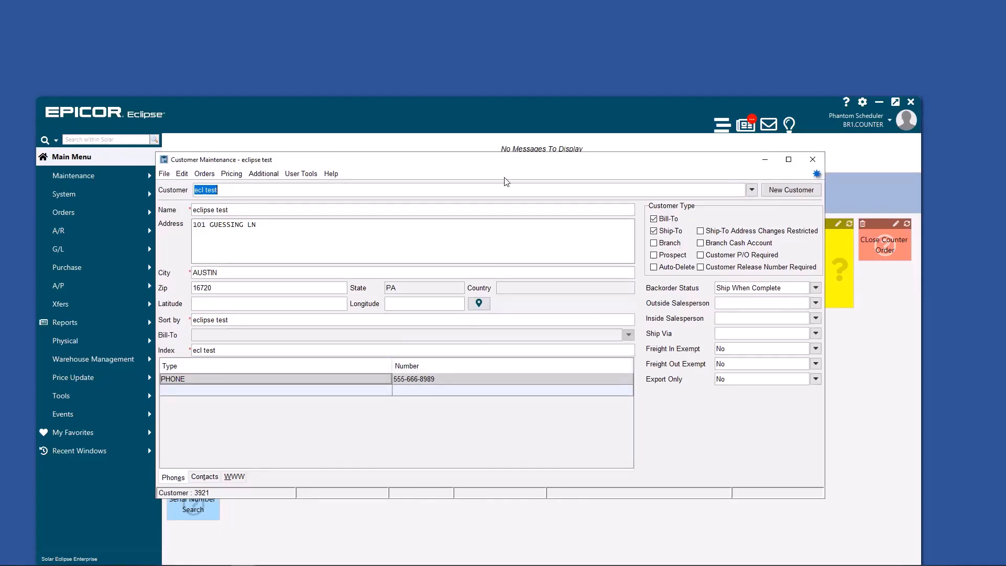
left_click(813, 160)
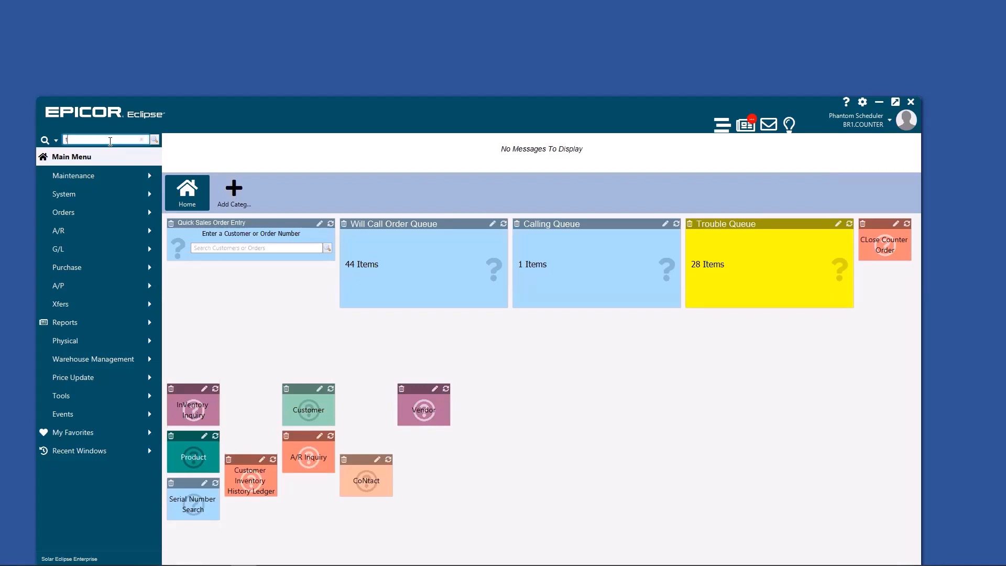
Search 'tap meg 12' and select the MEG GREEN 1/2" TAPE product
type("tap meg 12")
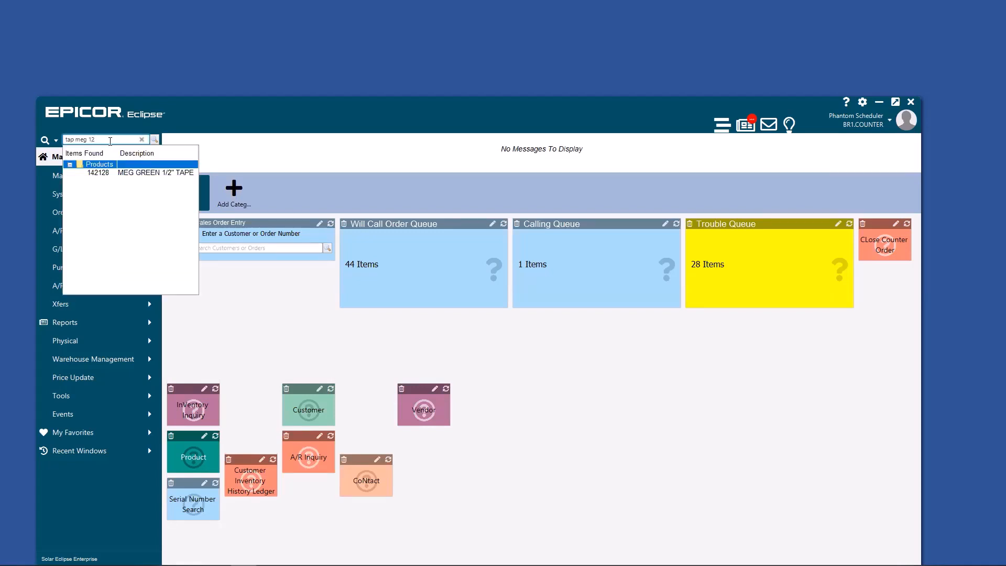
left_click(155, 172)
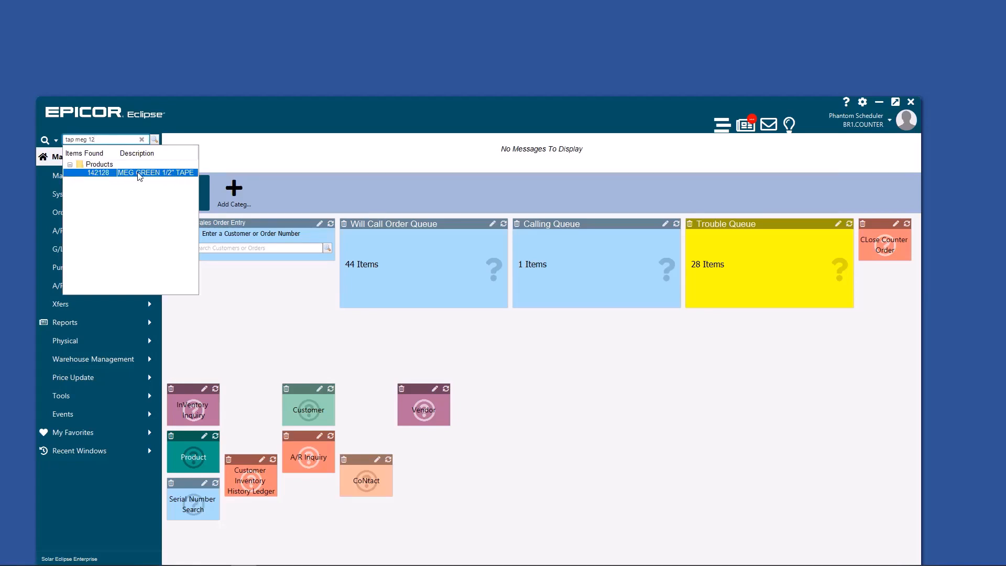
left_click(99, 163)
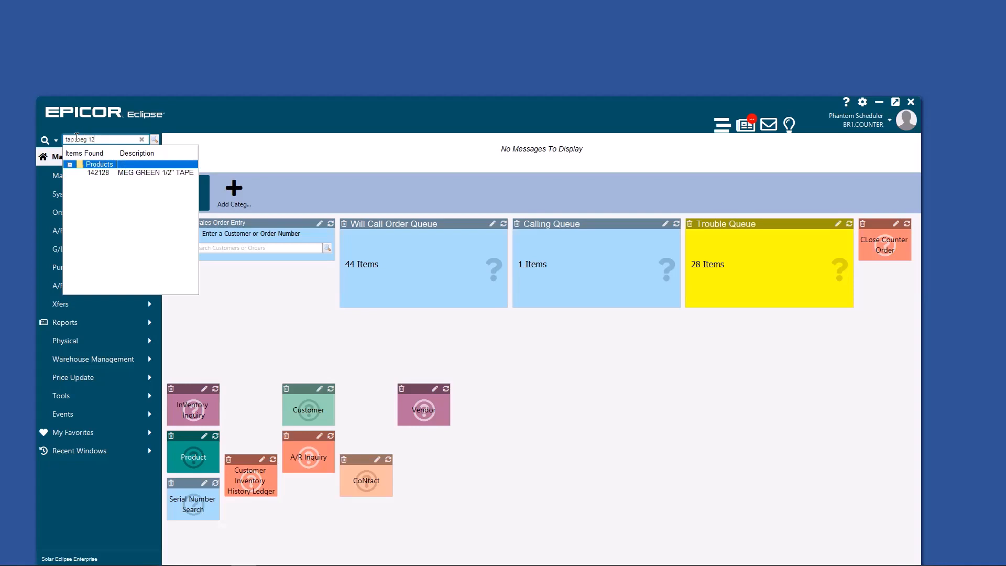
left_click(155, 172)
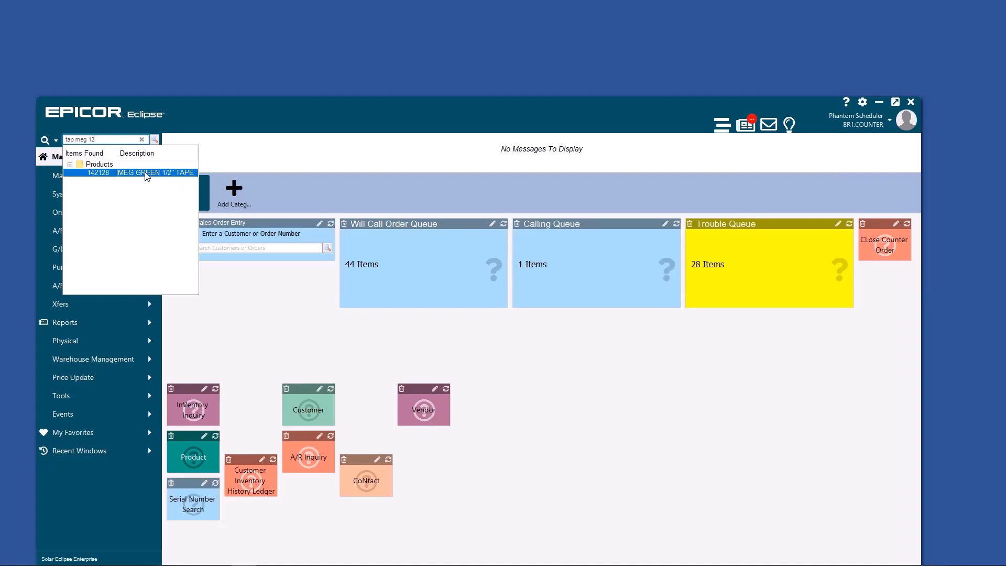
left_click(99, 164)
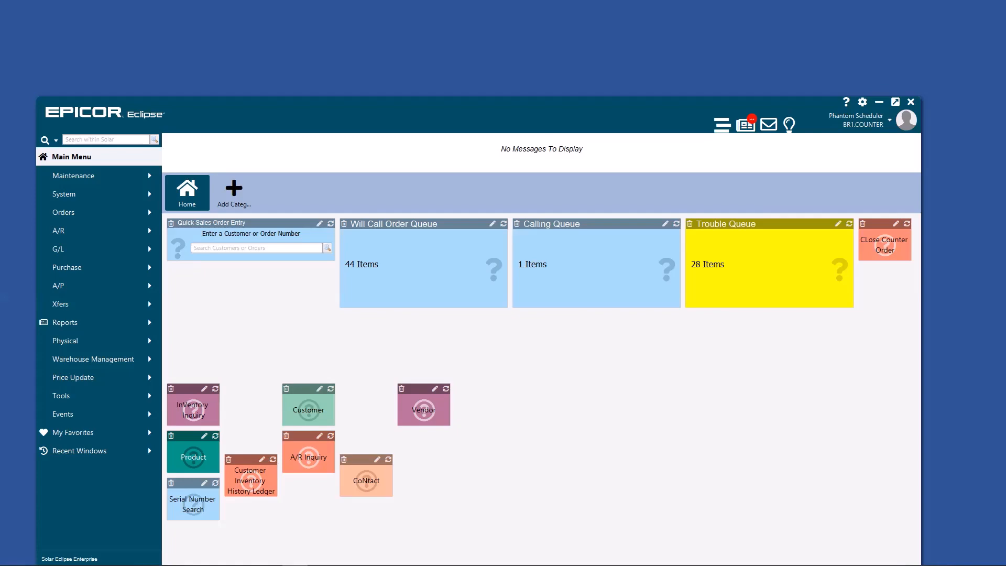
Search 'supereasy' and pick the matching order from the Orders results
left_click(107, 139)
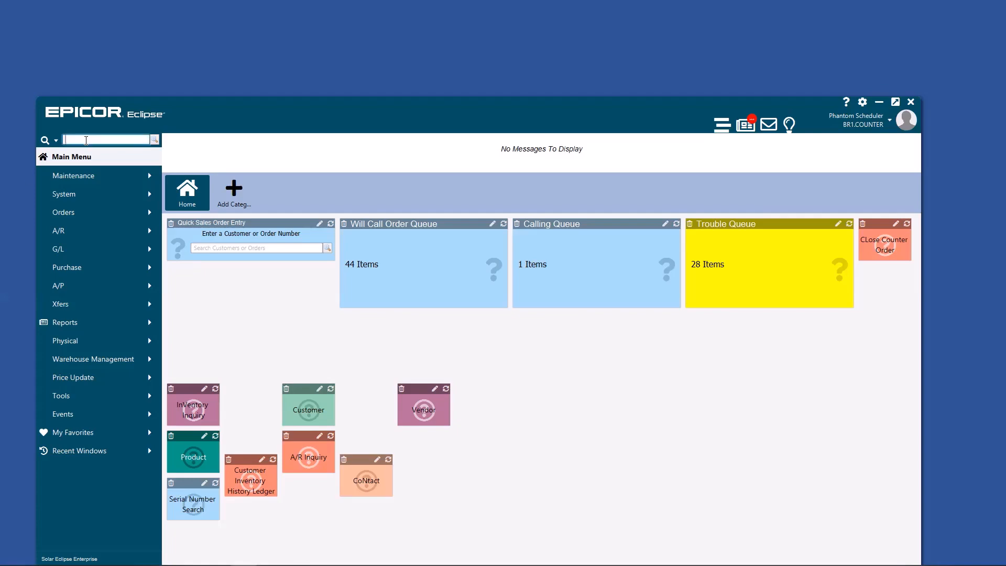
type("super")
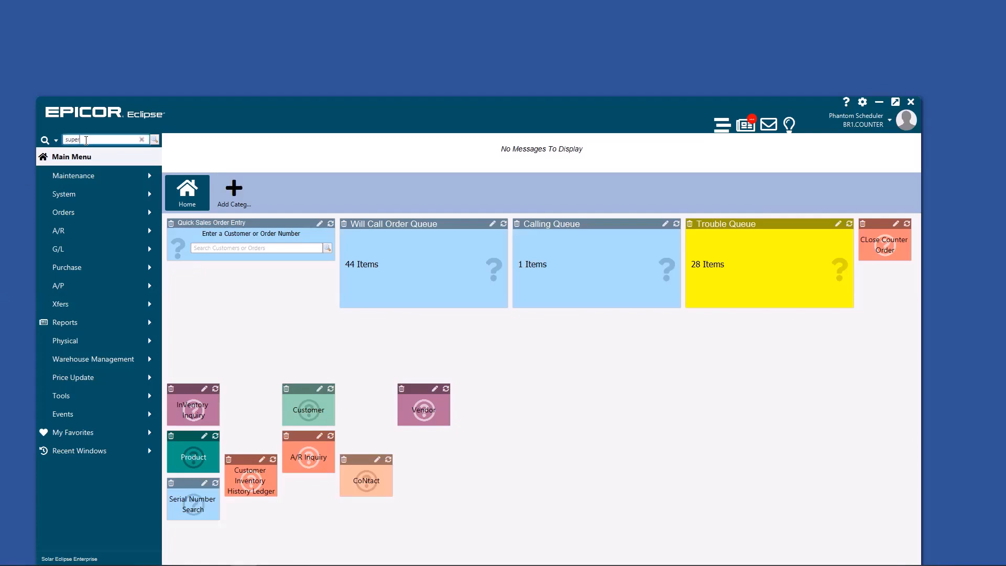
type("easy")
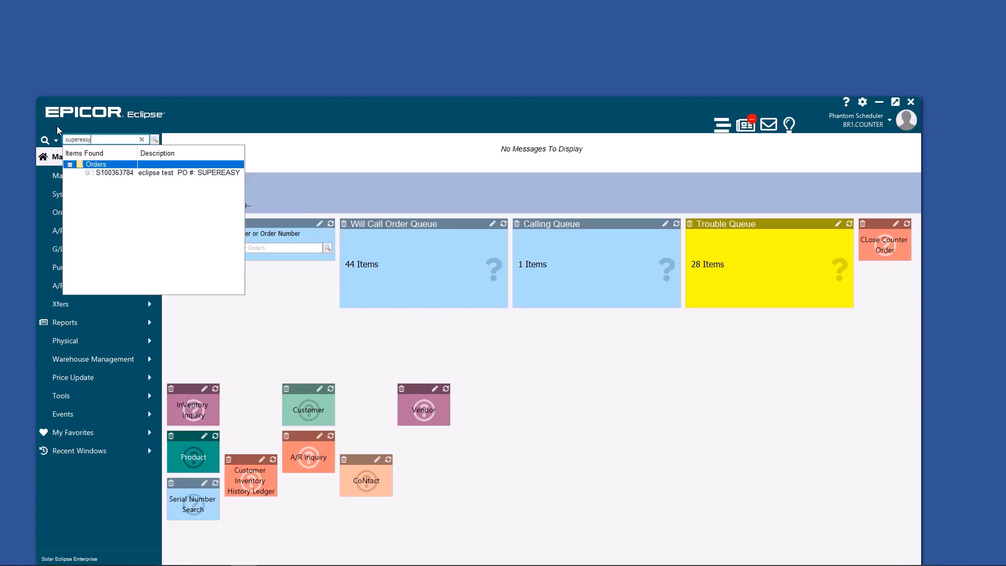
left_click(114, 172)
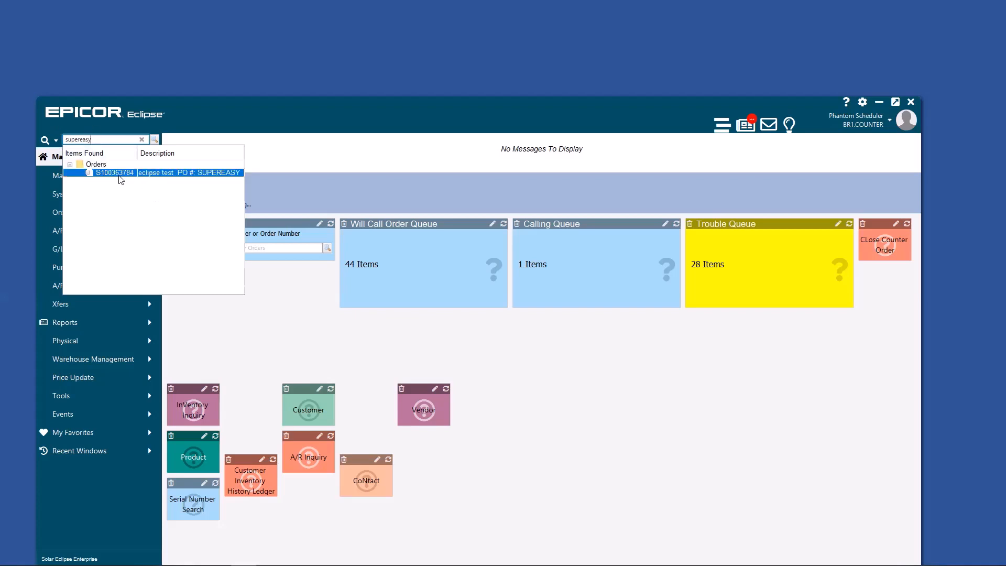
left_click(97, 165)
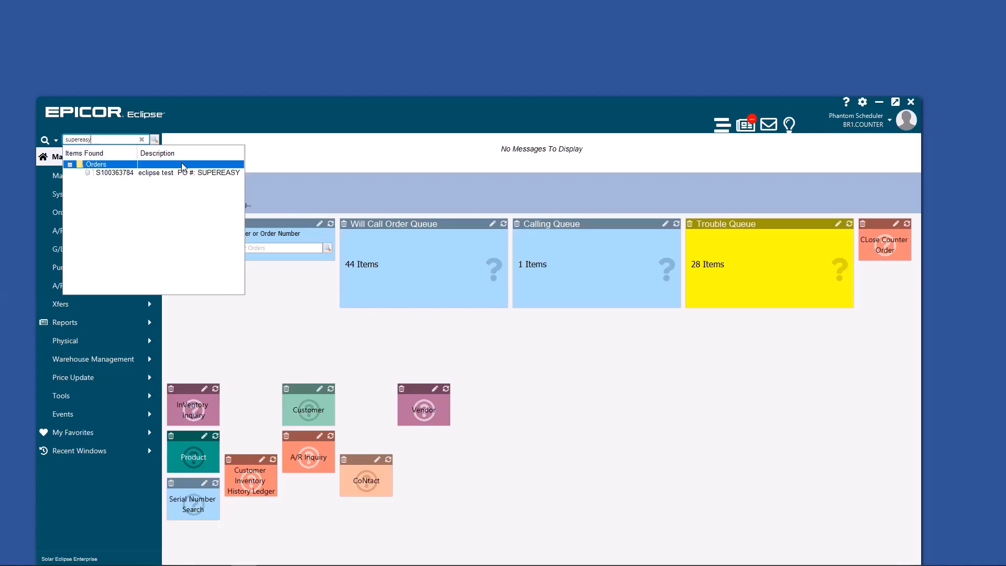
Clear the search and run a new search for 'web test'
left_click(141, 140)
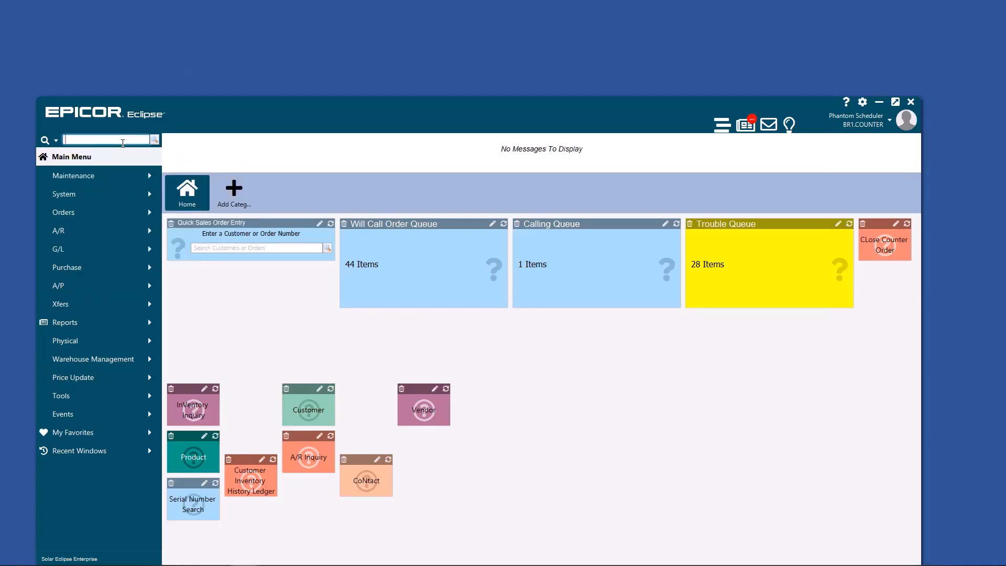
type("web test")
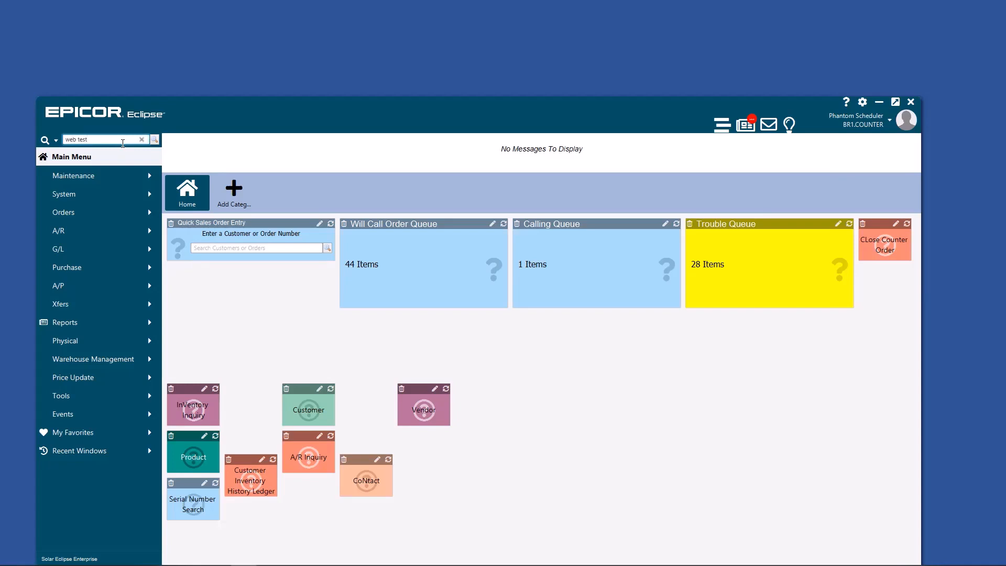
left_click(154, 139)
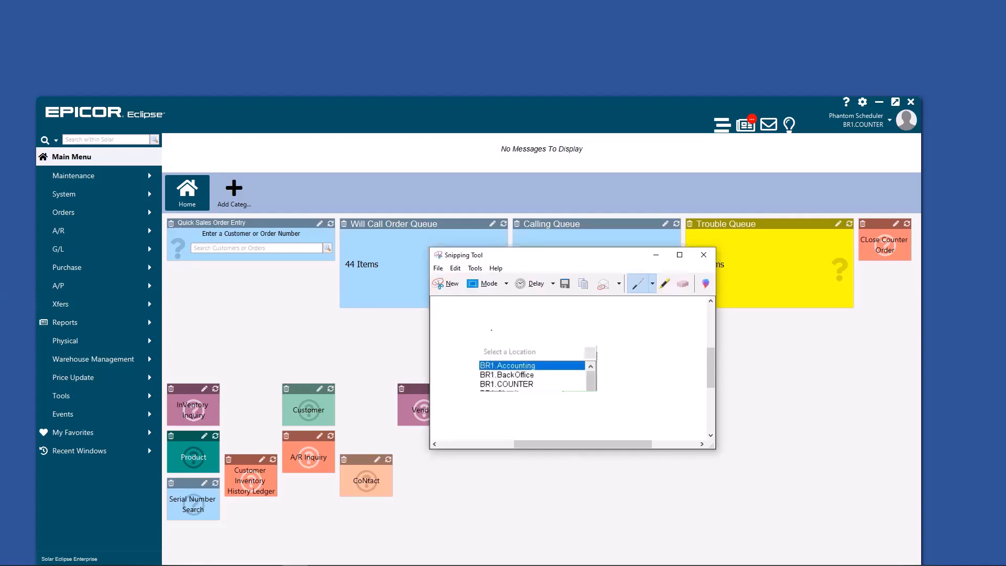
mouse_move(635, 261)
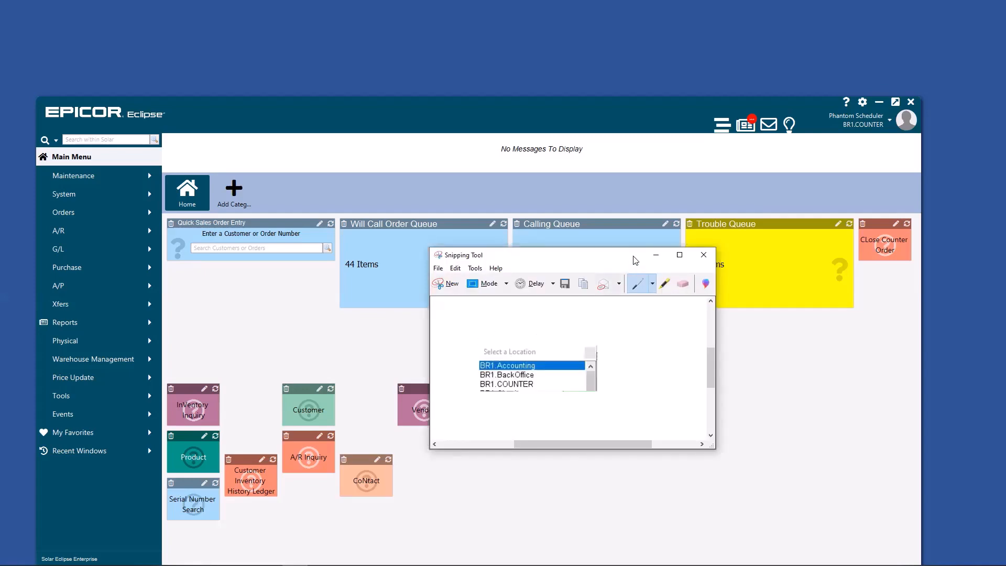
Close the location screenshot, view the Terminal ID in Solar Preferences, and cancel without changes
left_click(702, 255)
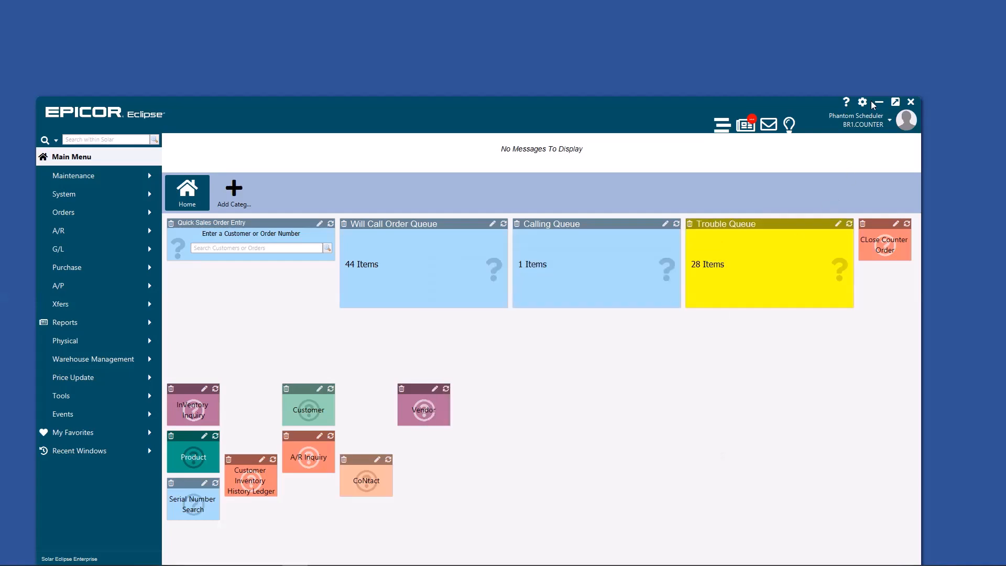
left_click(863, 102)
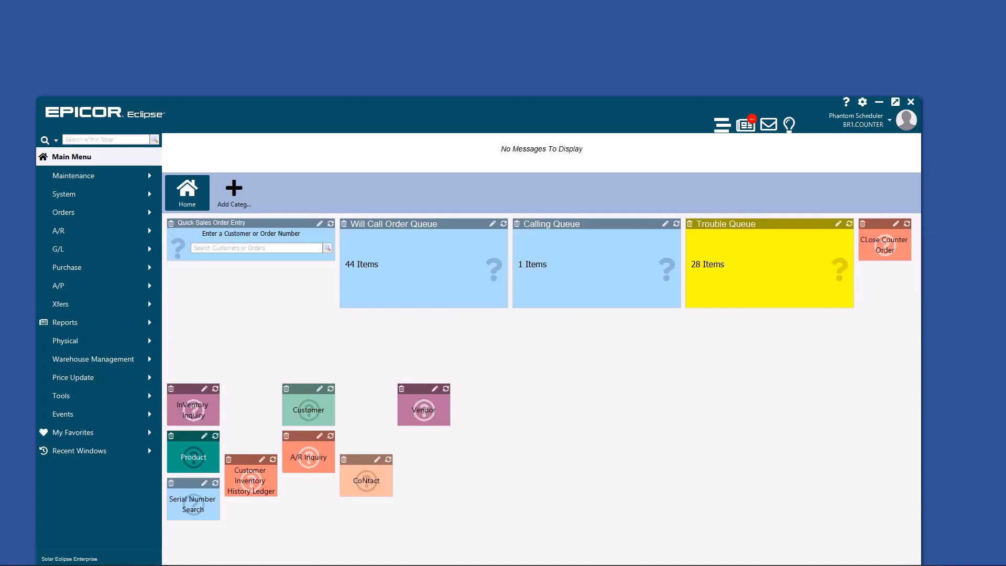
left_click(862, 102)
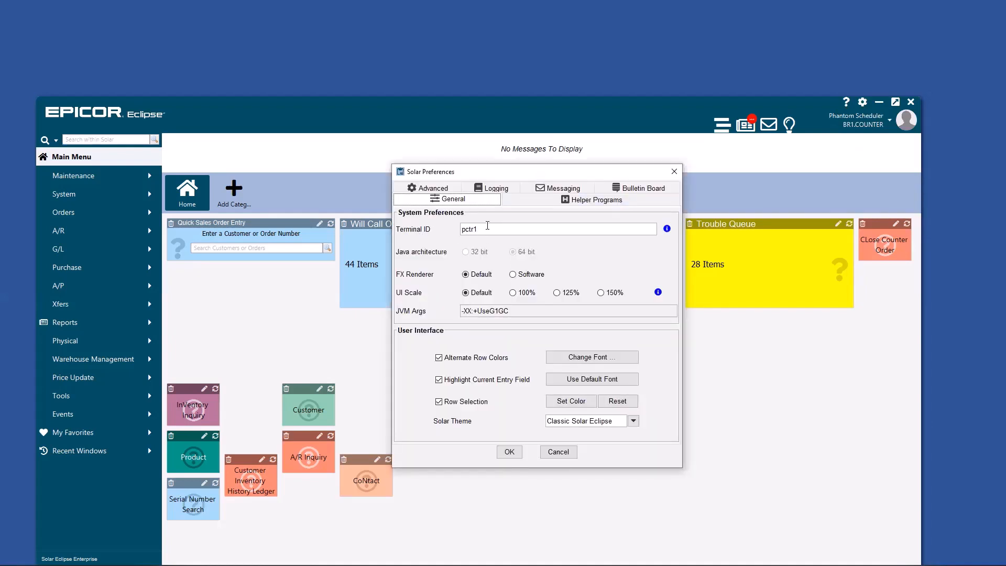
mouse_move(508, 227)
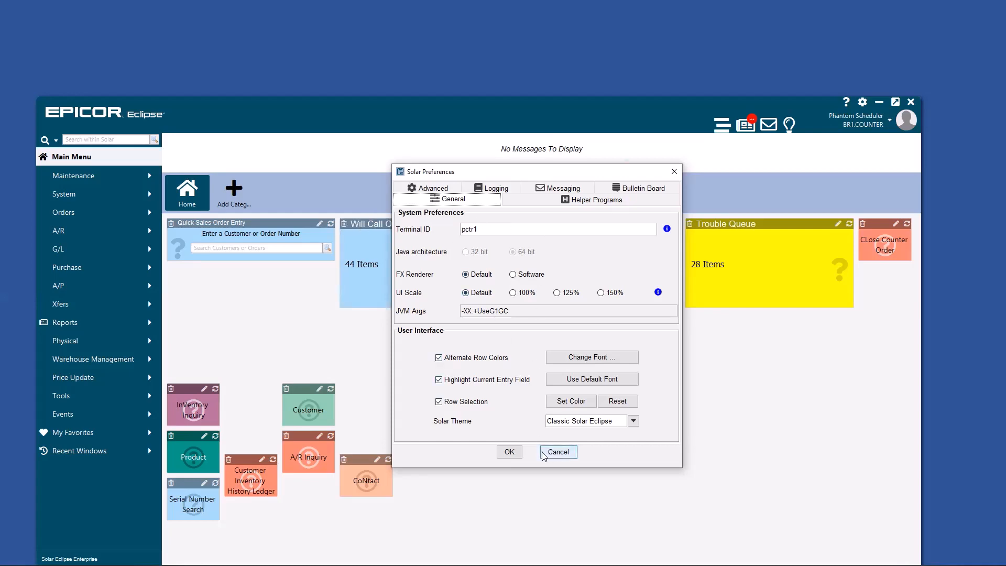
left_click(557, 452)
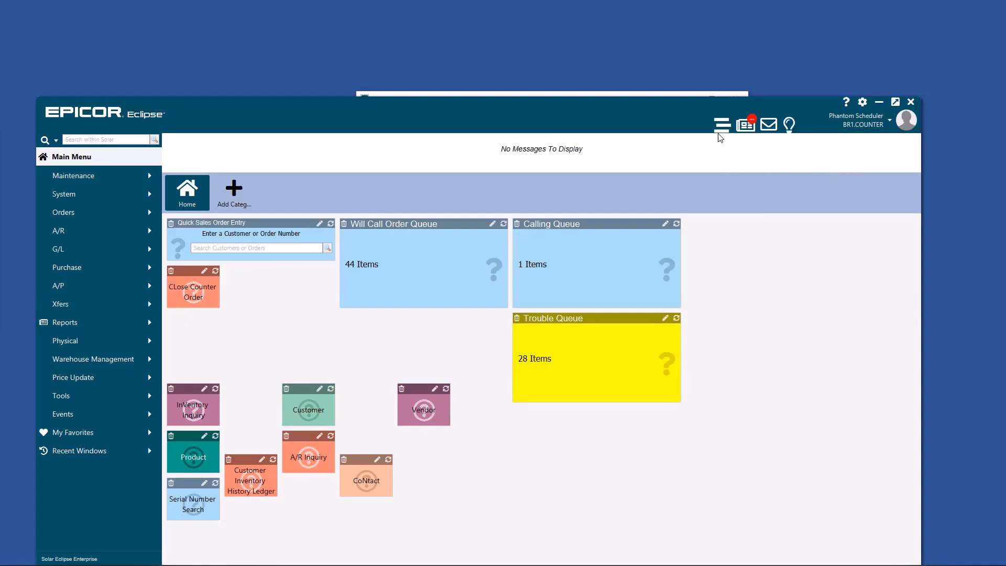
mouse_move(745, 126)
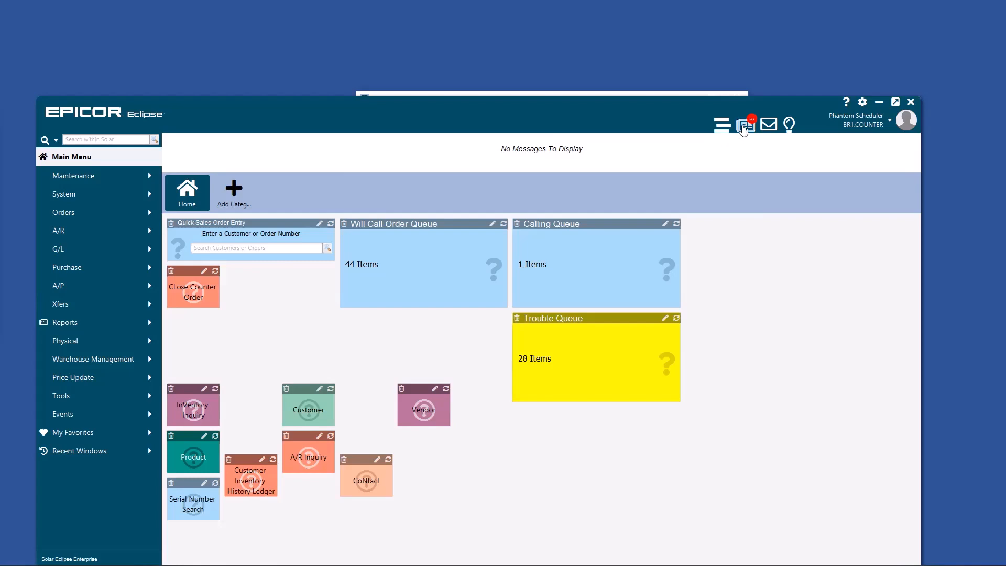
mouse_move(744, 124)
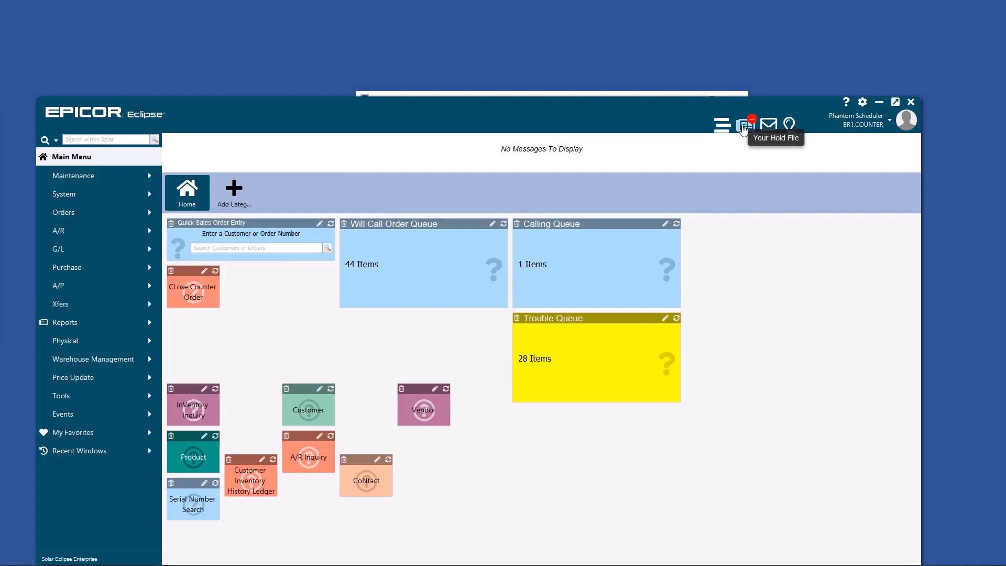
mouse_move(767, 125)
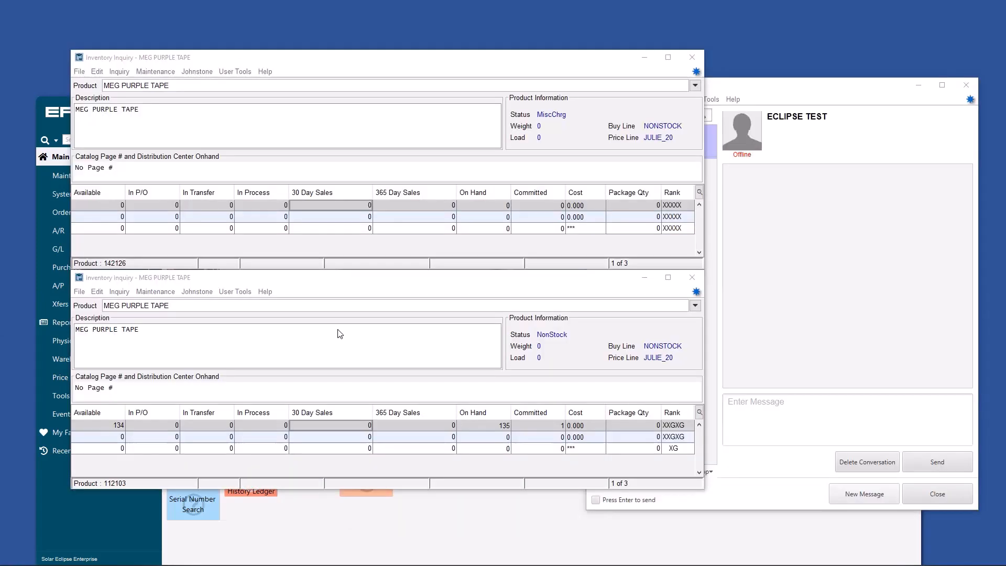
mouse_move(203, 176)
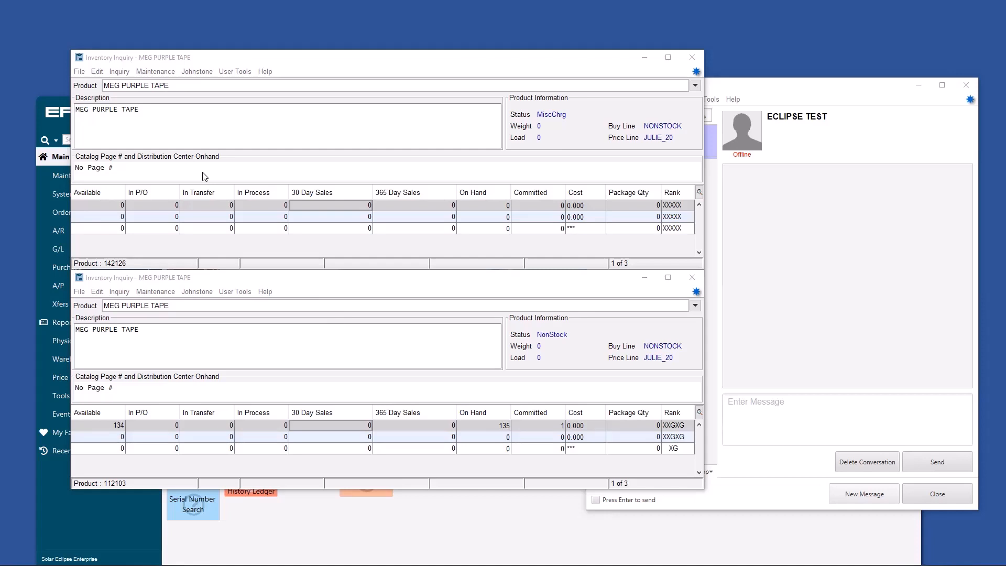
mouse_move(109, 218)
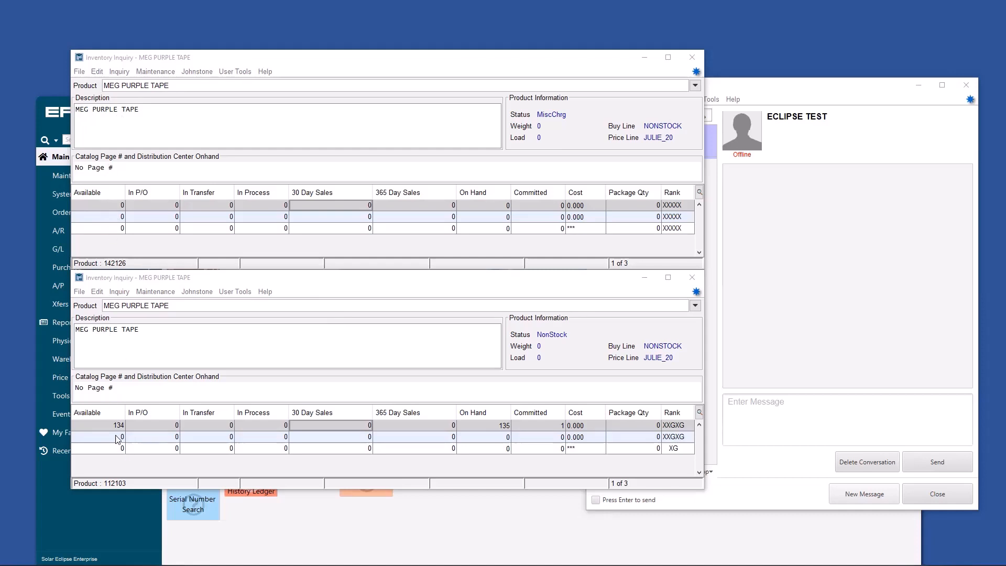
mouse_move(233, 341)
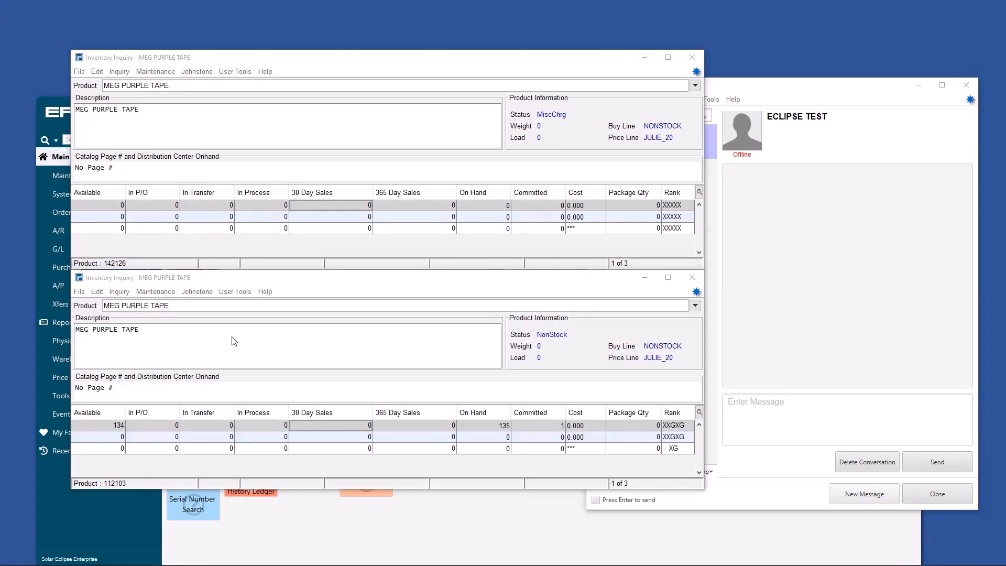
mouse_move(453, 376)
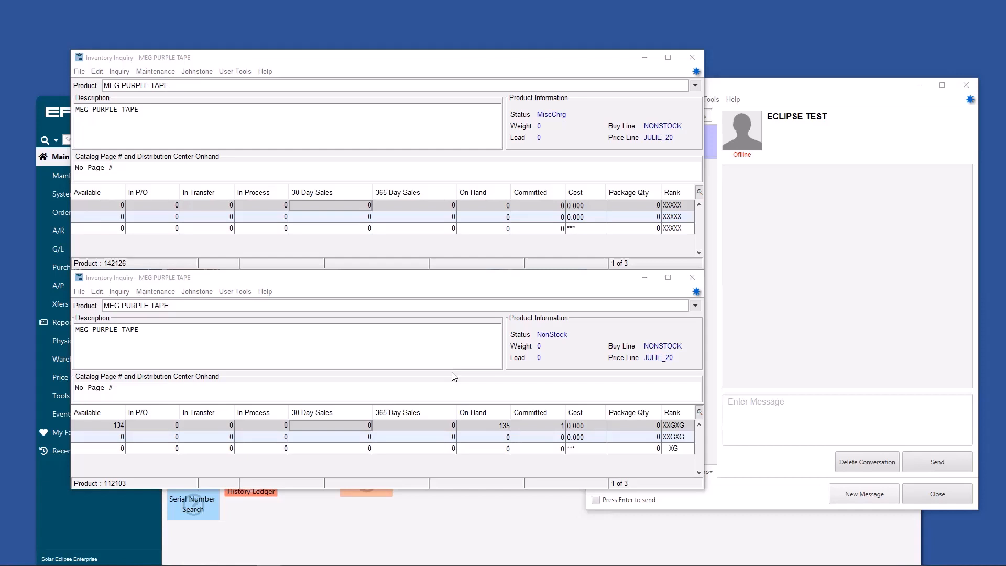
mouse_move(450, 373)
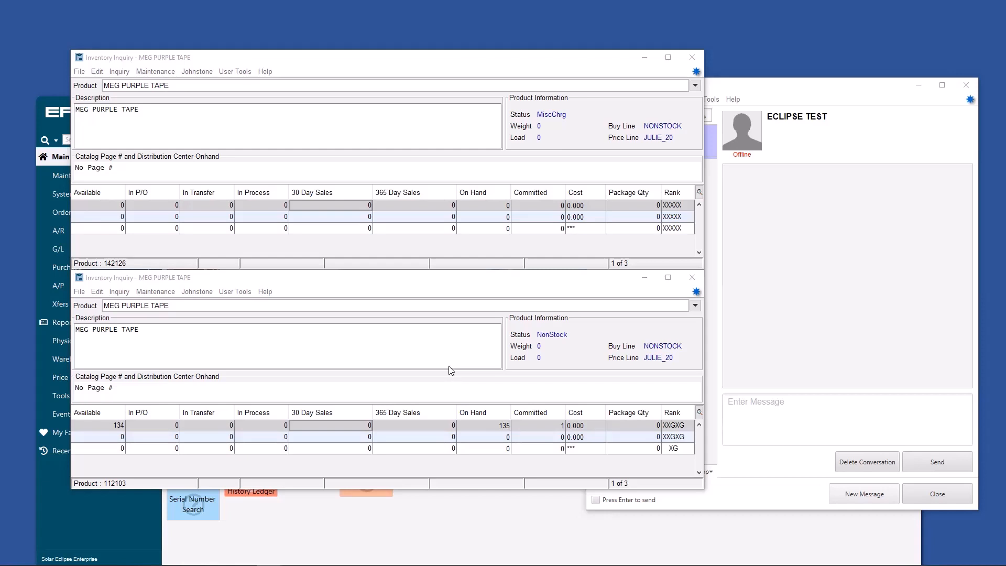
mouse_move(221, 339)
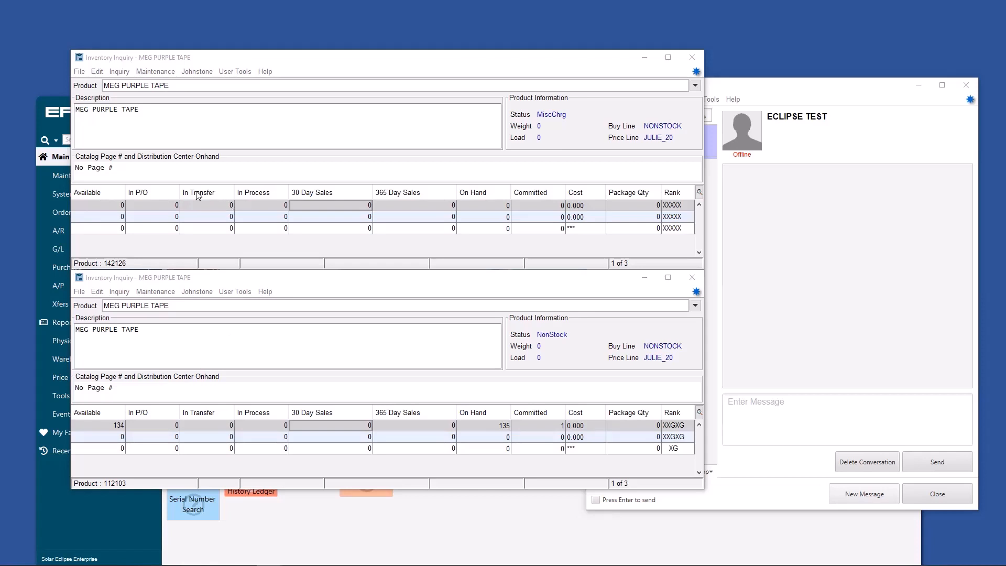
mouse_move(186, 230)
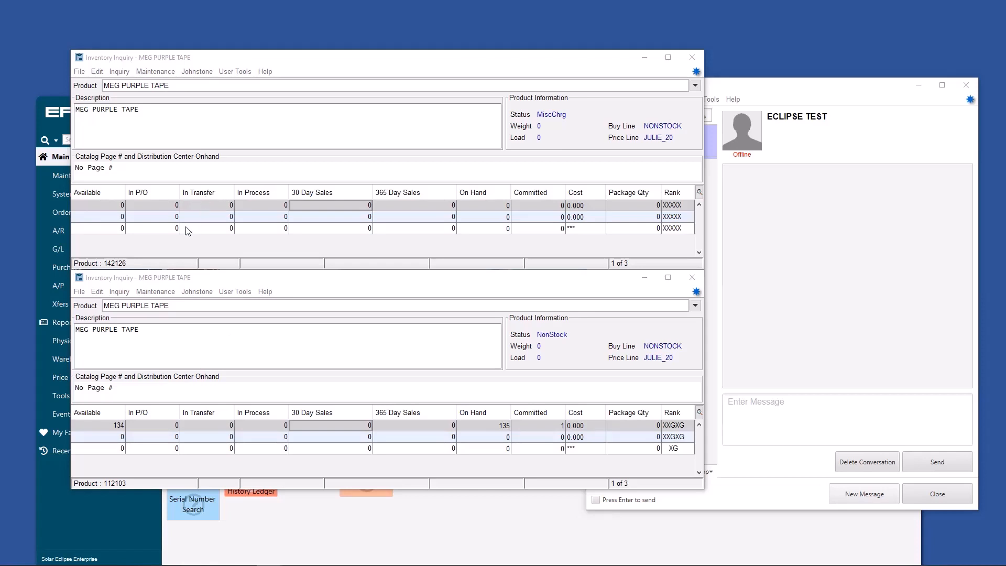
mouse_move(143, 258)
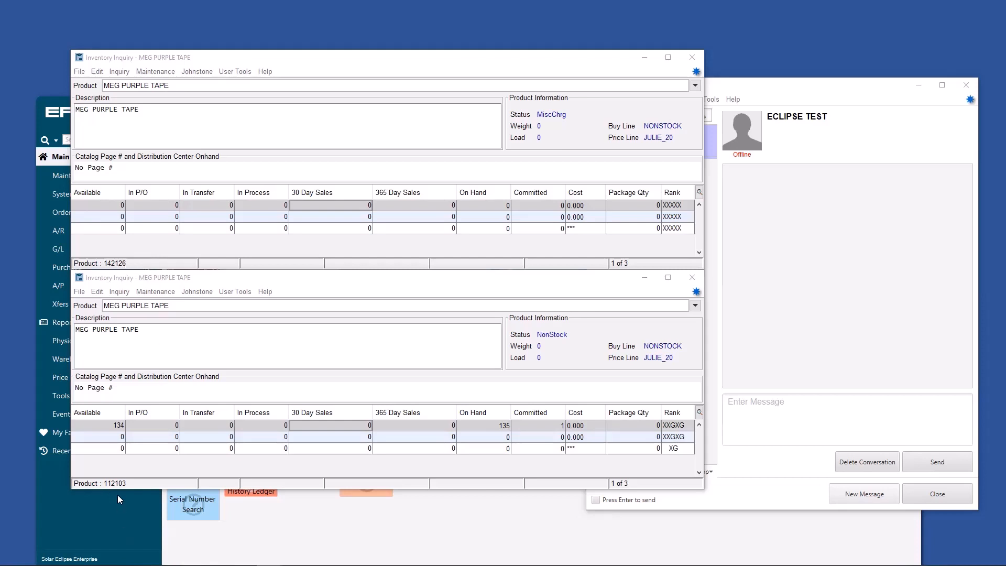
mouse_move(159, 476)
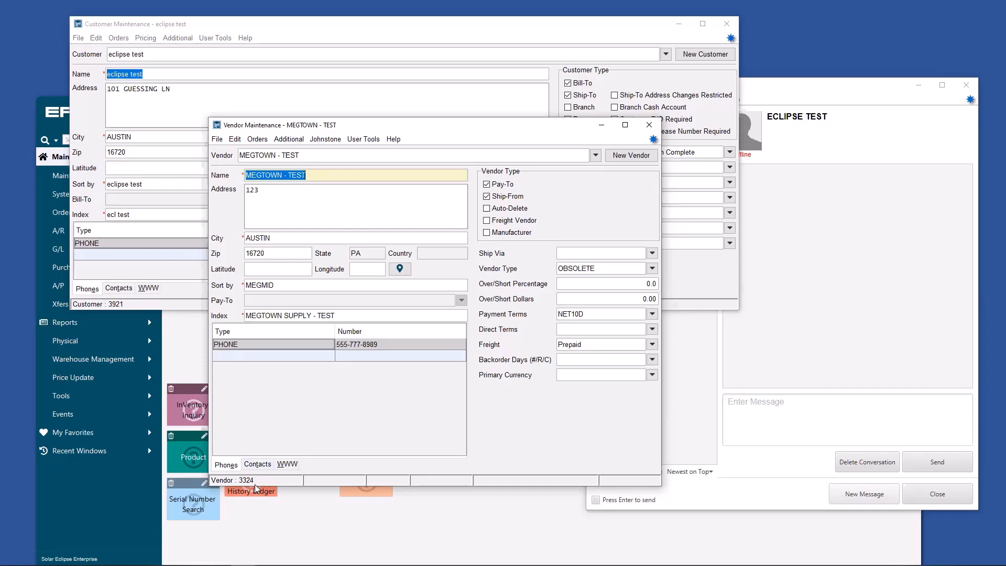
mouse_move(326, 262)
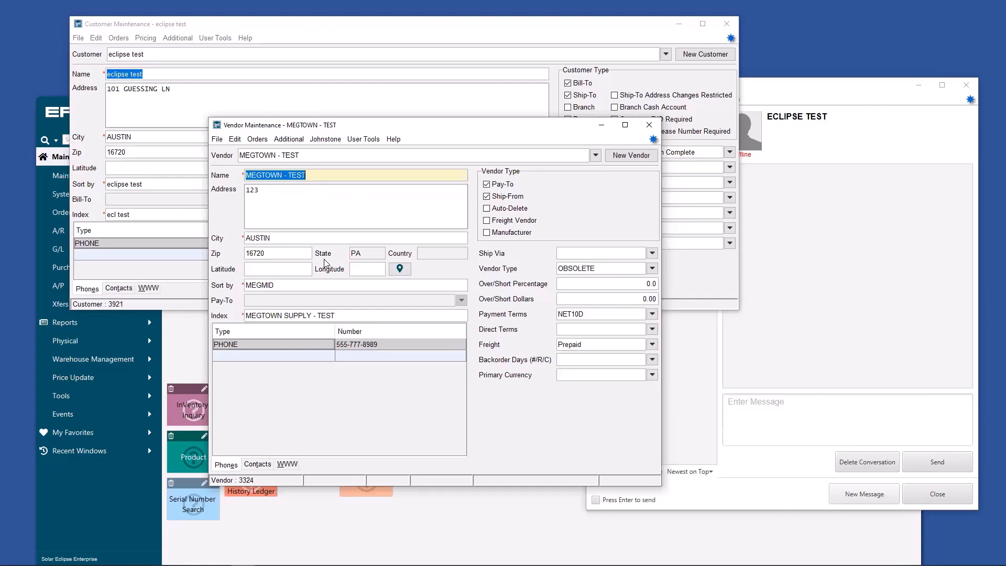
mouse_move(531, 443)
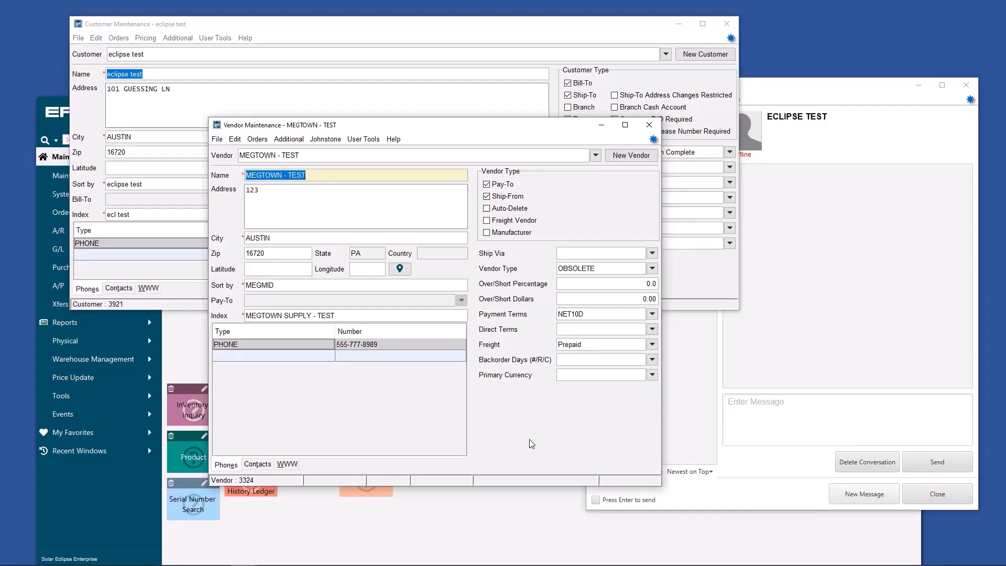
mouse_move(523, 438)
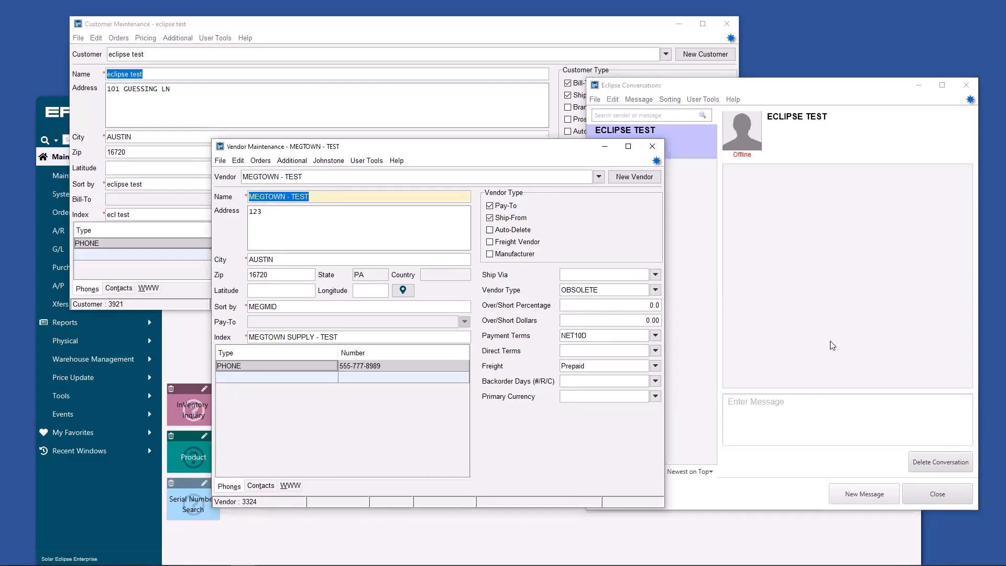
Send 'check out this vendor &3324' in the conversation and follow its link to vendor 3324
left_click(846, 418)
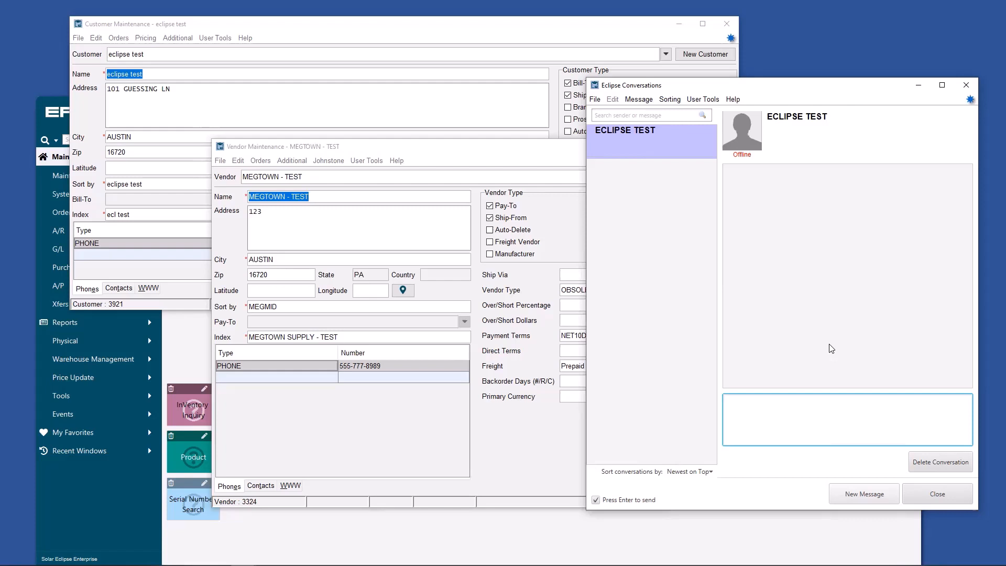
type("check out")
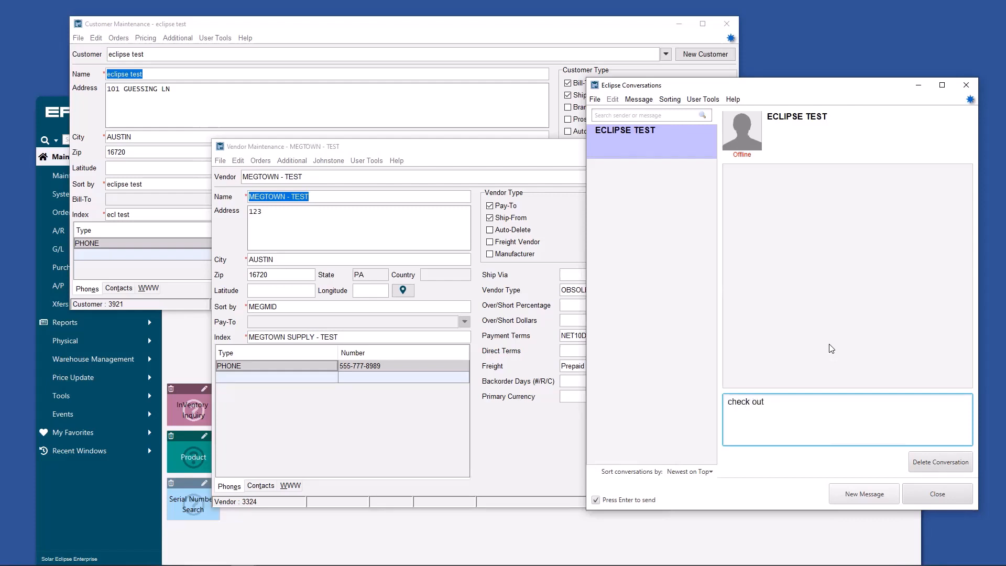
type("this vendor")
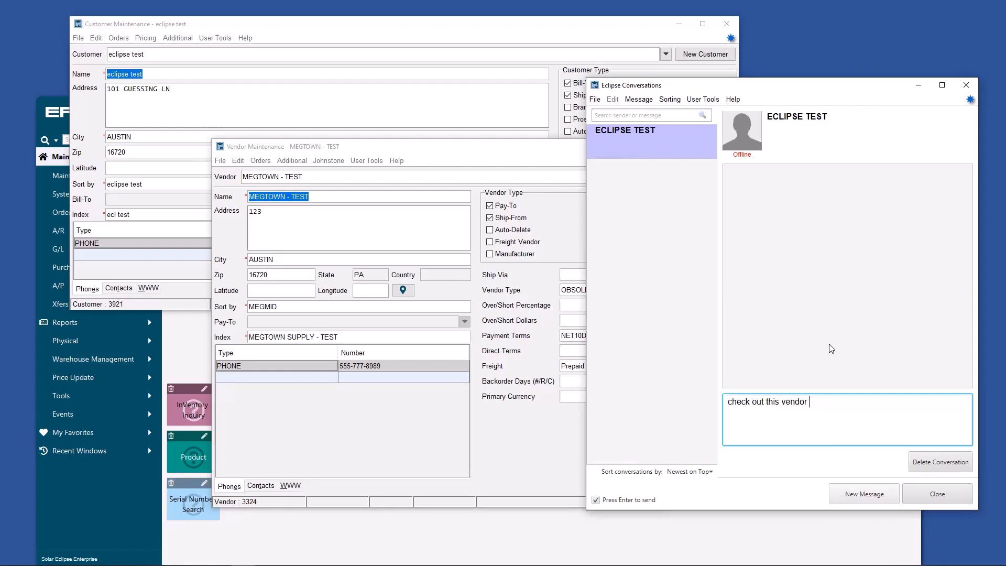
type("&")
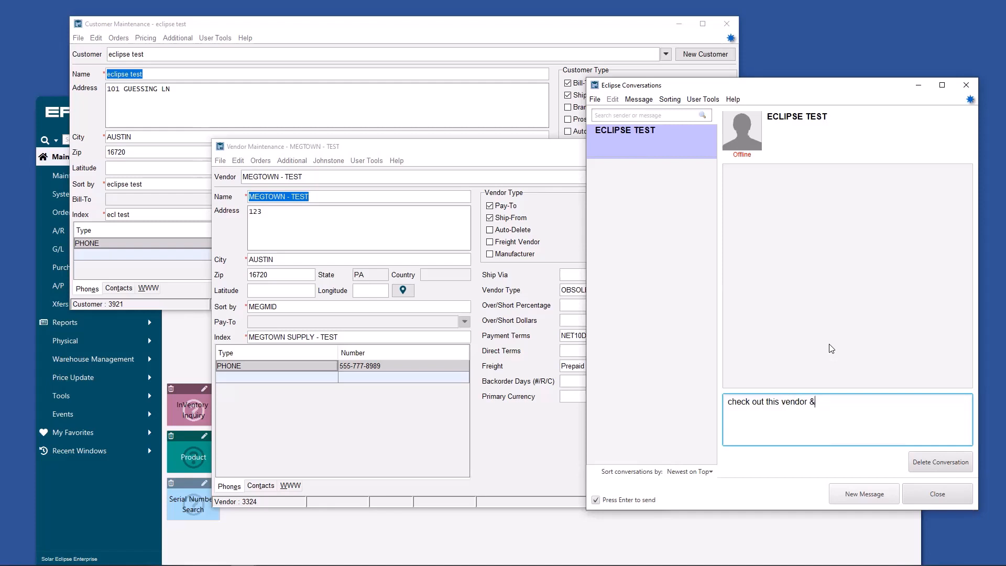
type("3324")
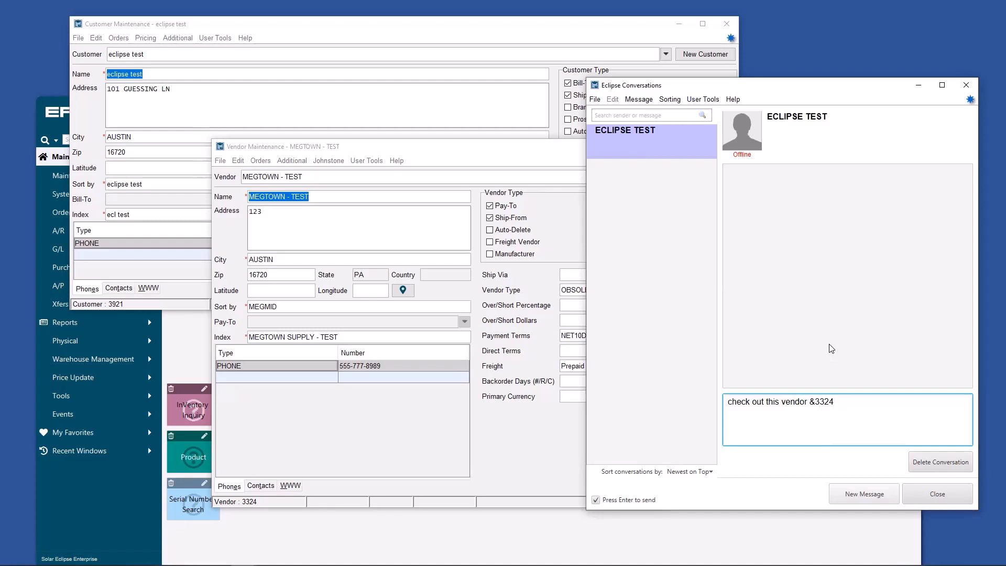
key("Return")
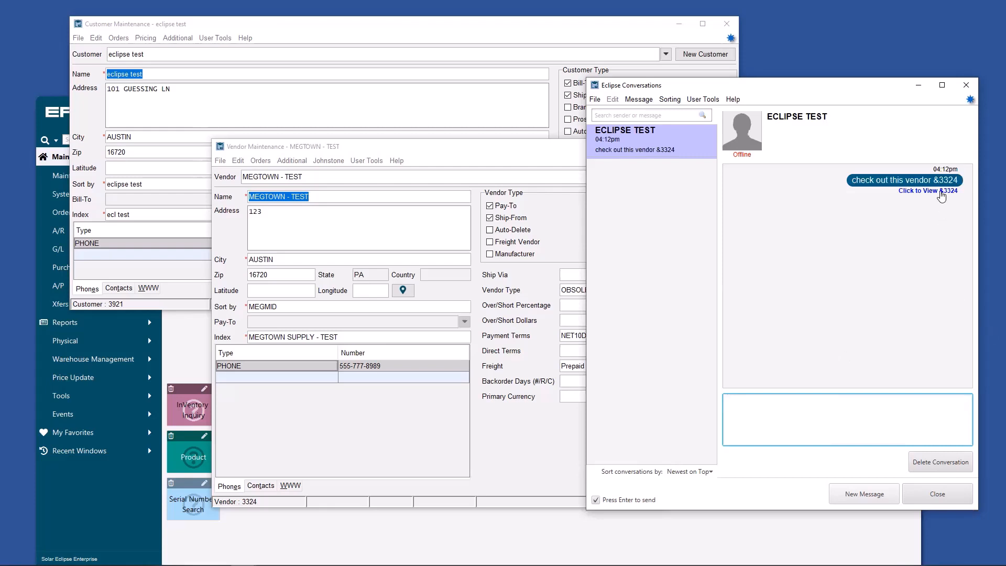
left_click(928, 191)
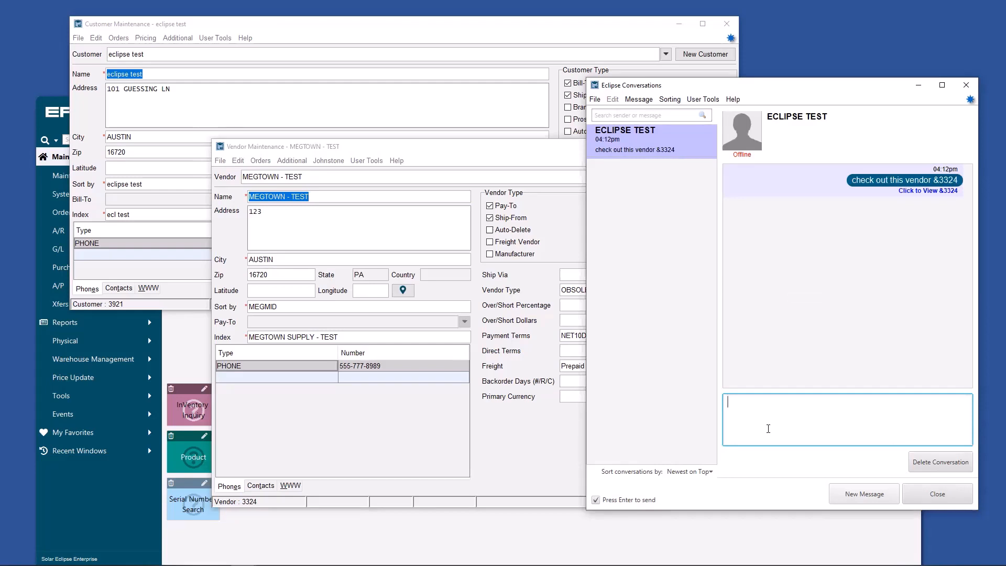
Send the '&3921' message and show the record options for customer 3921
key("Return")
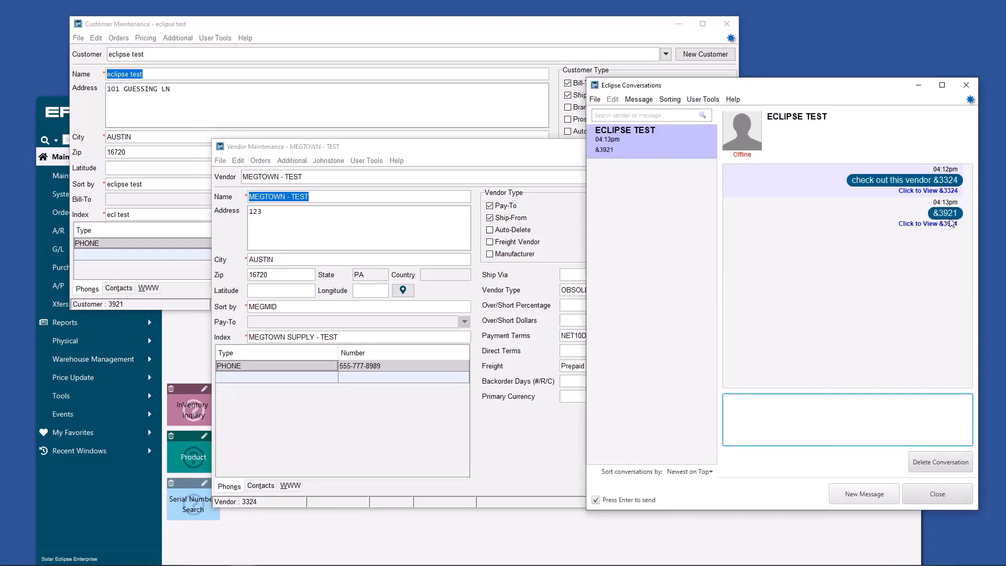
left_click(928, 224)
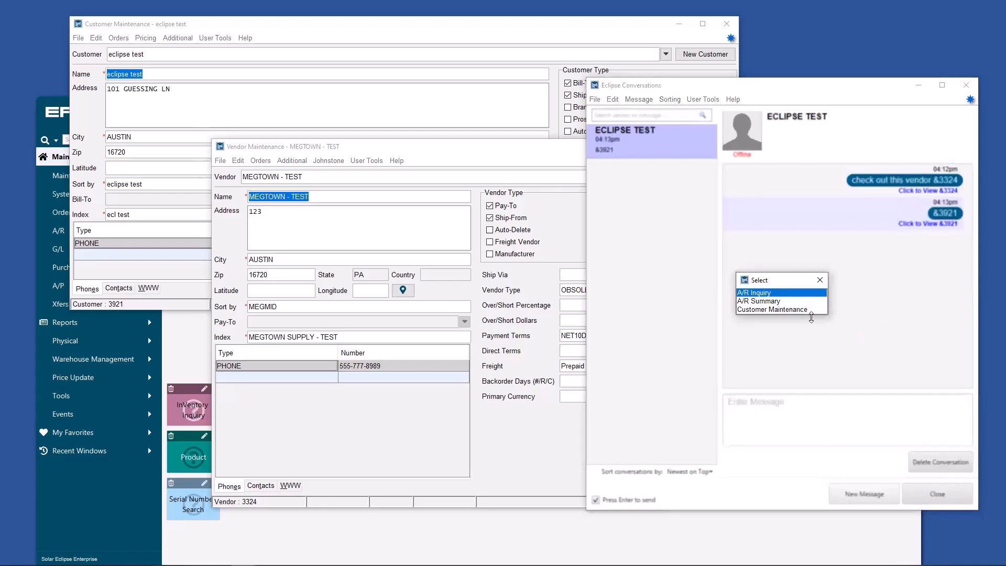
mouse_move(796, 304)
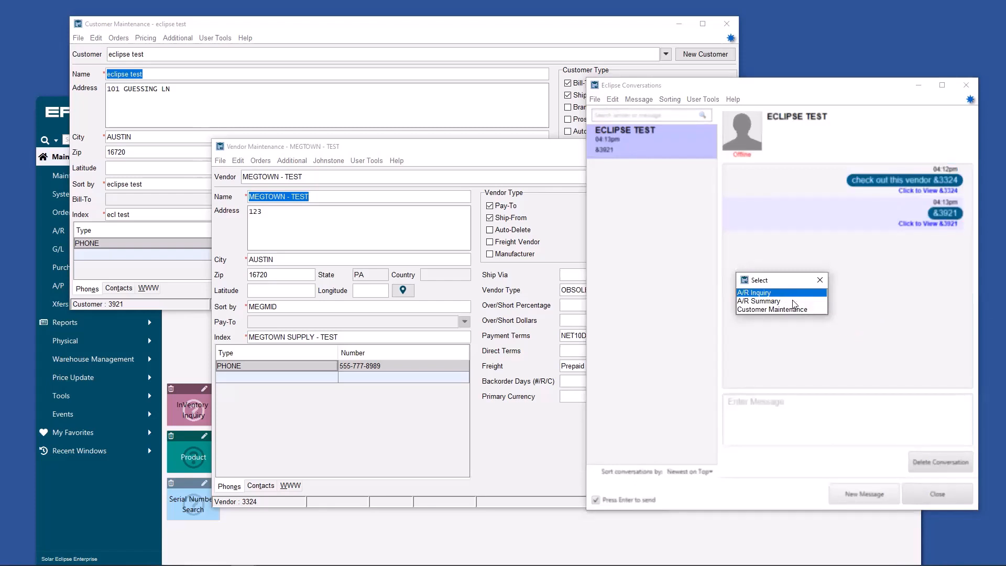
mouse_move(853, 312)
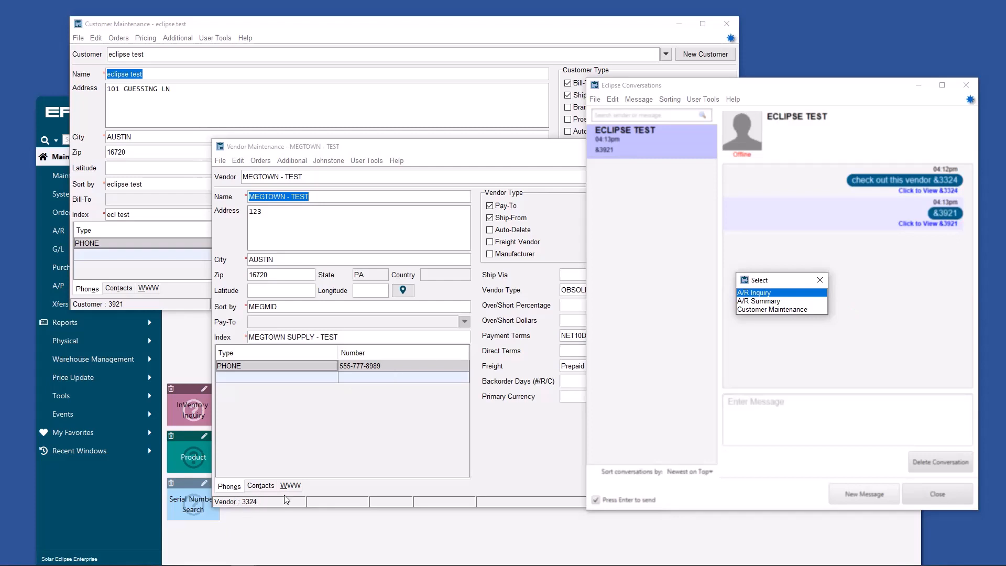
mouse_move(136, 291)
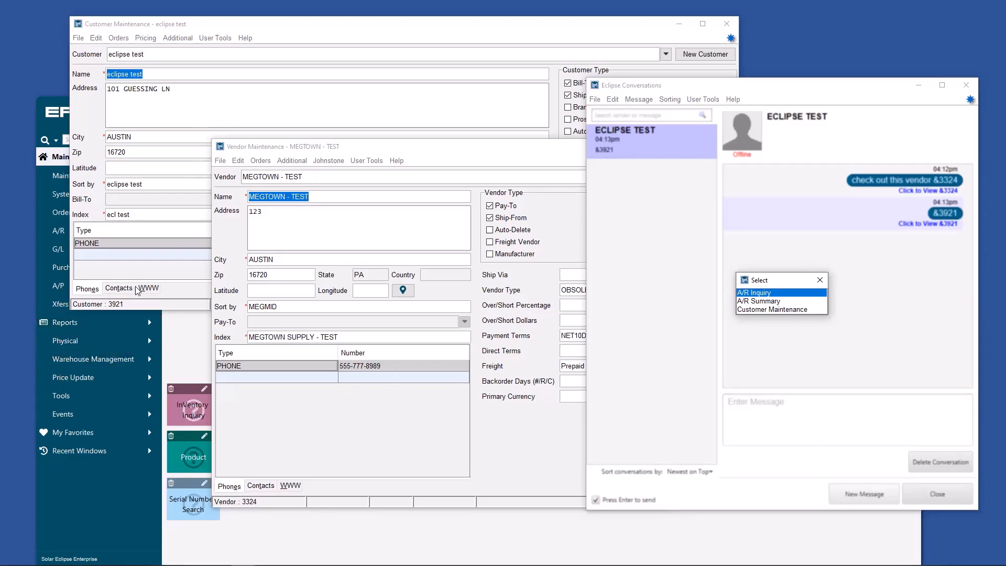
mouse_move(306, 271)
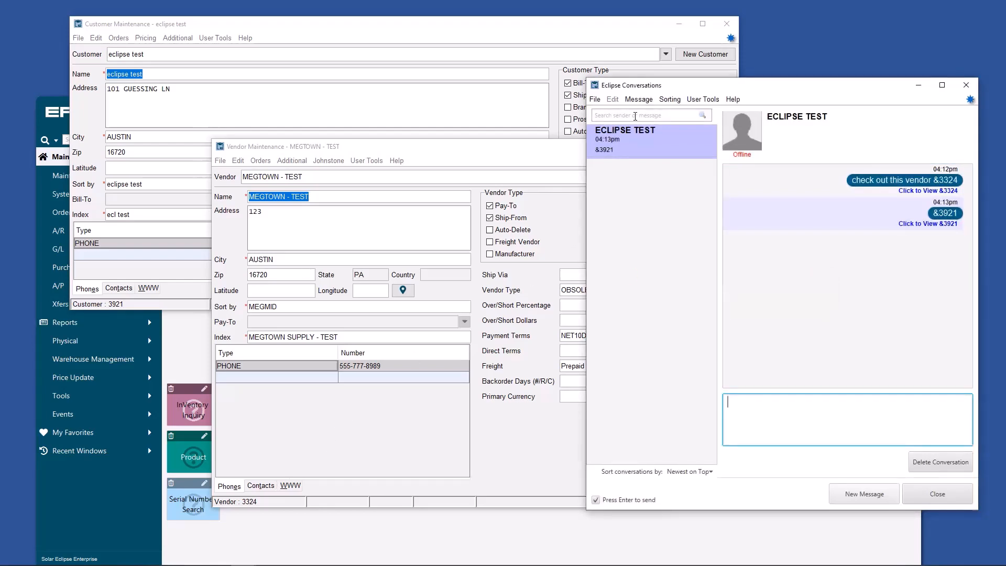
Send '^142126', view the program list for product 142126, dismiss it and return to the message box
left_click(189, 405)
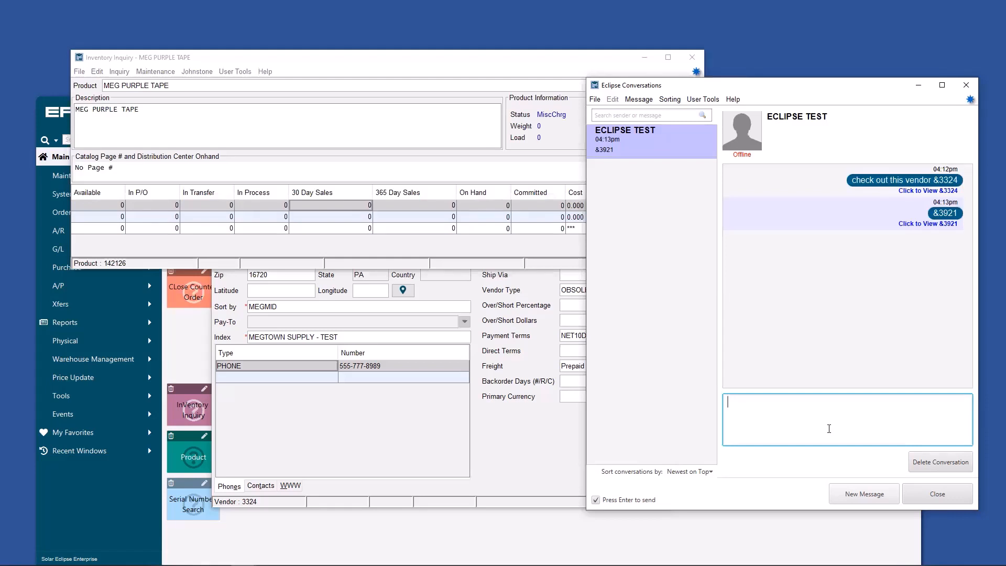
type("^142")
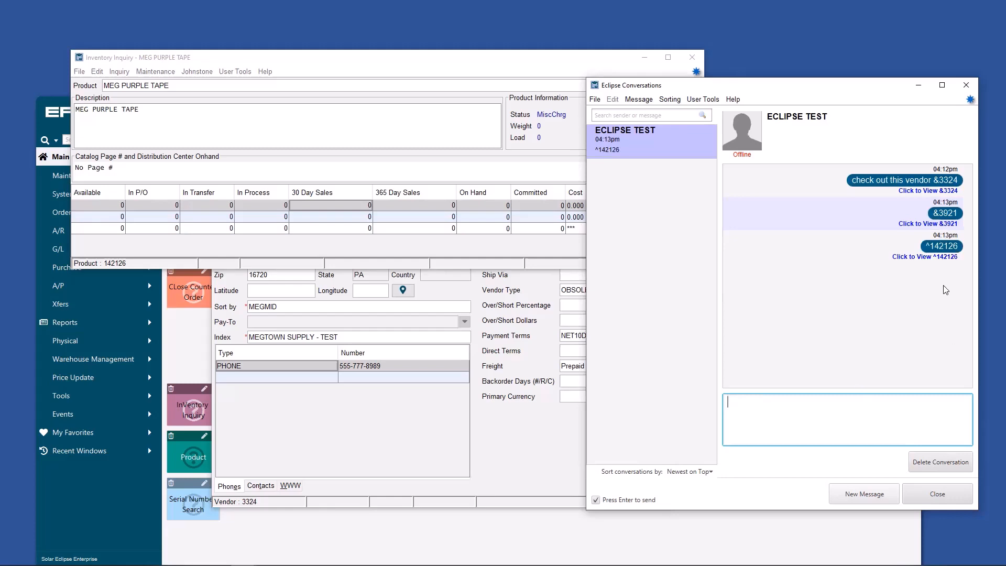
left_click(943, 245)
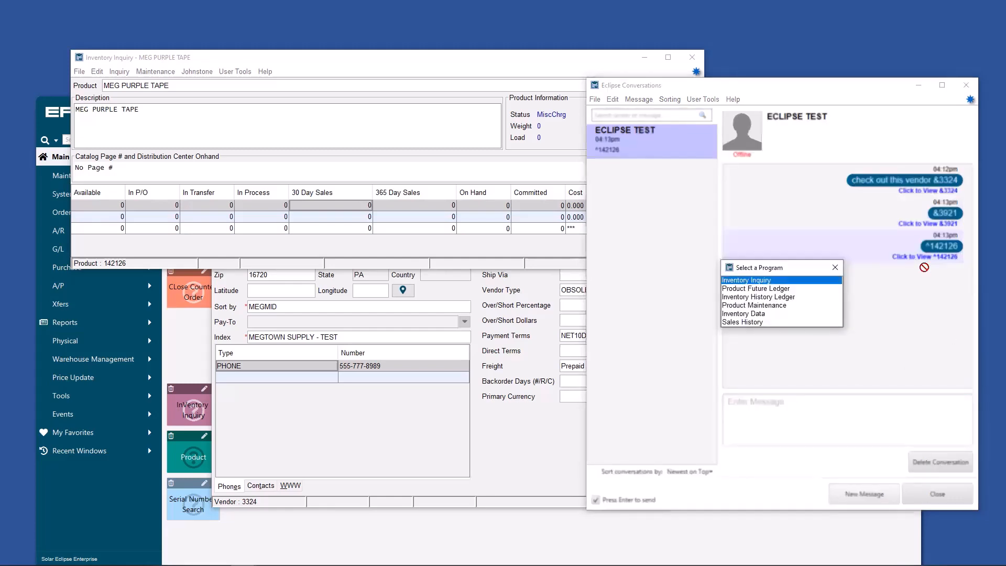
mouse_move(806, 294)
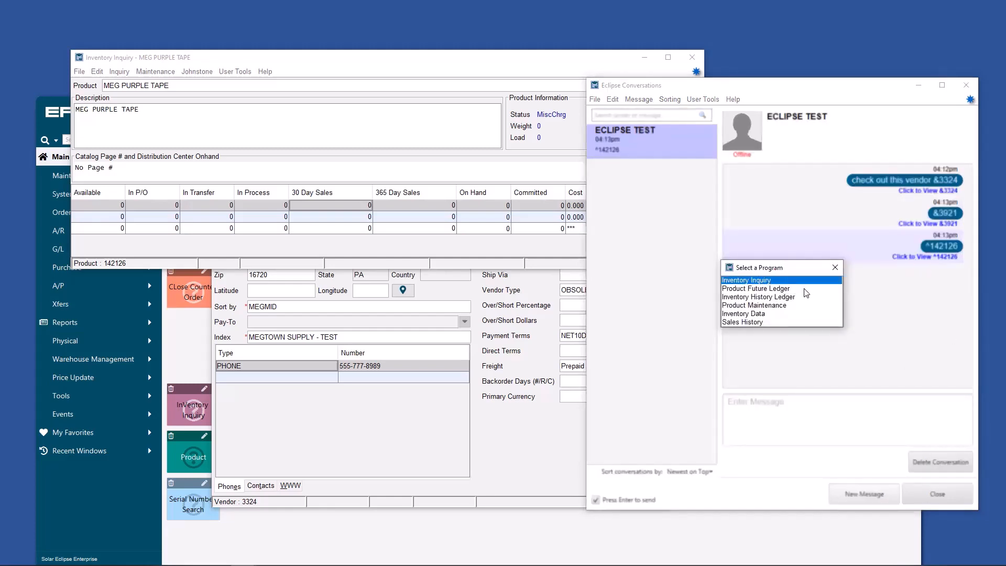
mouse_move(836, 277)
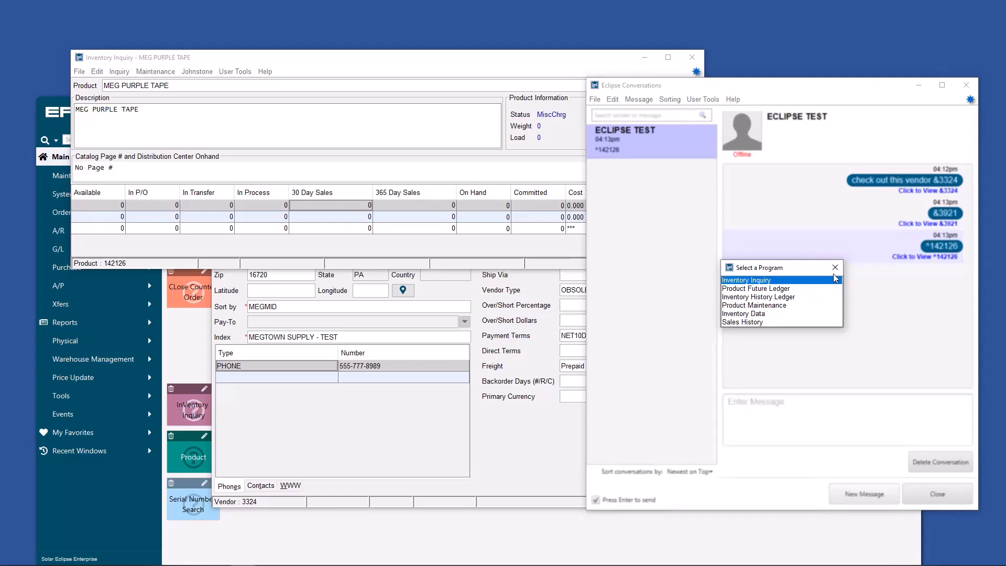
left_click(836, 267)
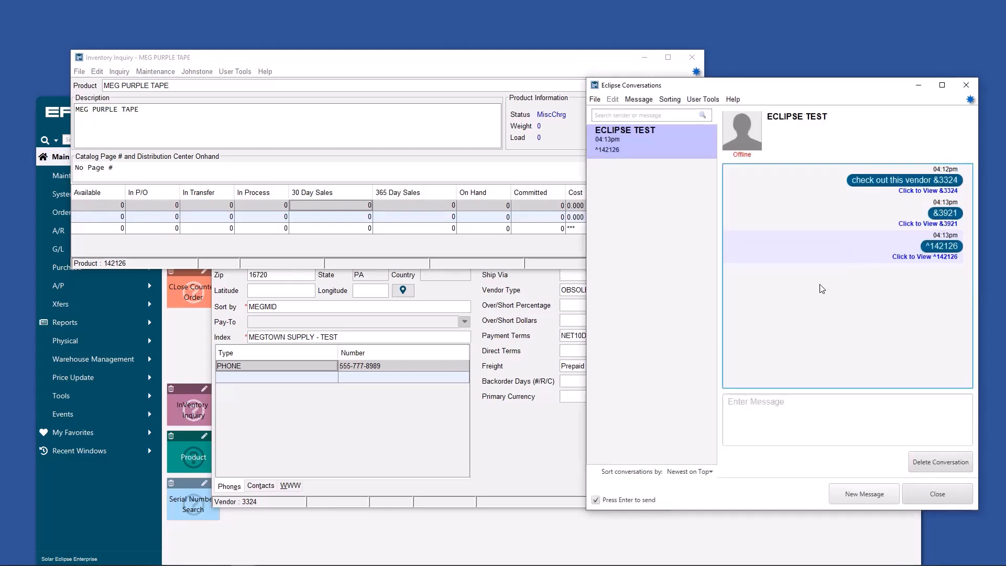
left_click(834, 417)
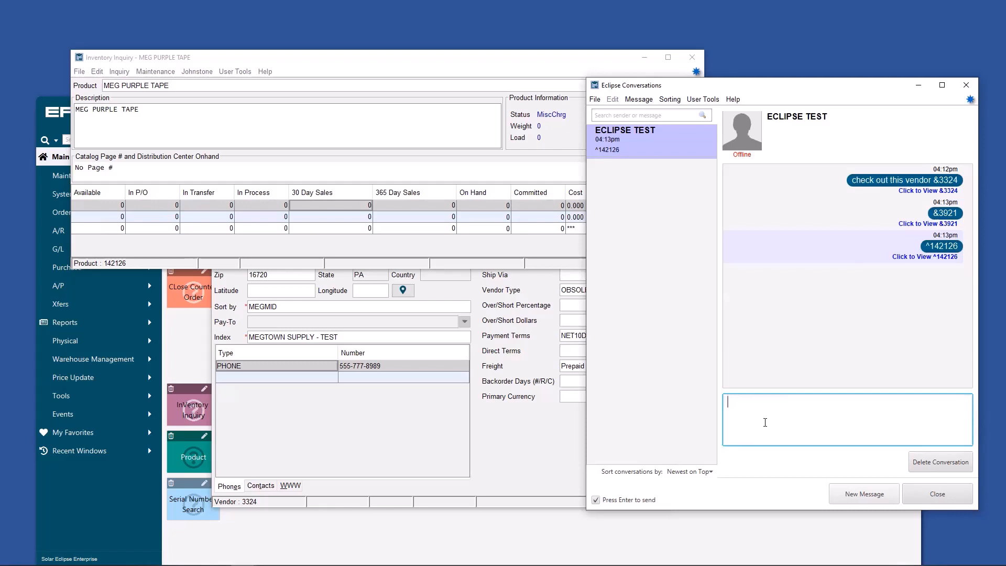
mouse_move(864, 493)
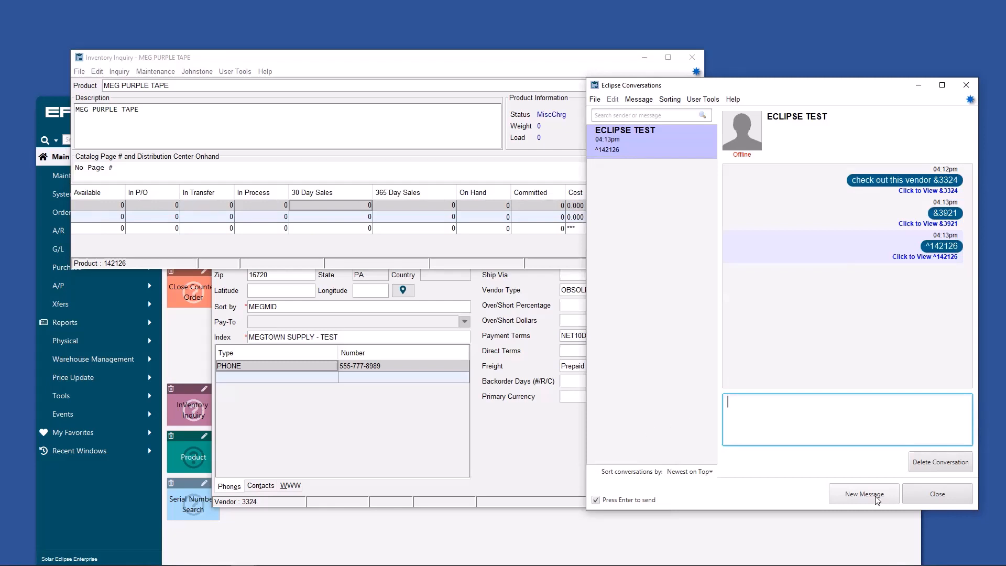
Send chat links to a contact (CNT# prefix) and to an order number
type("CNT#")
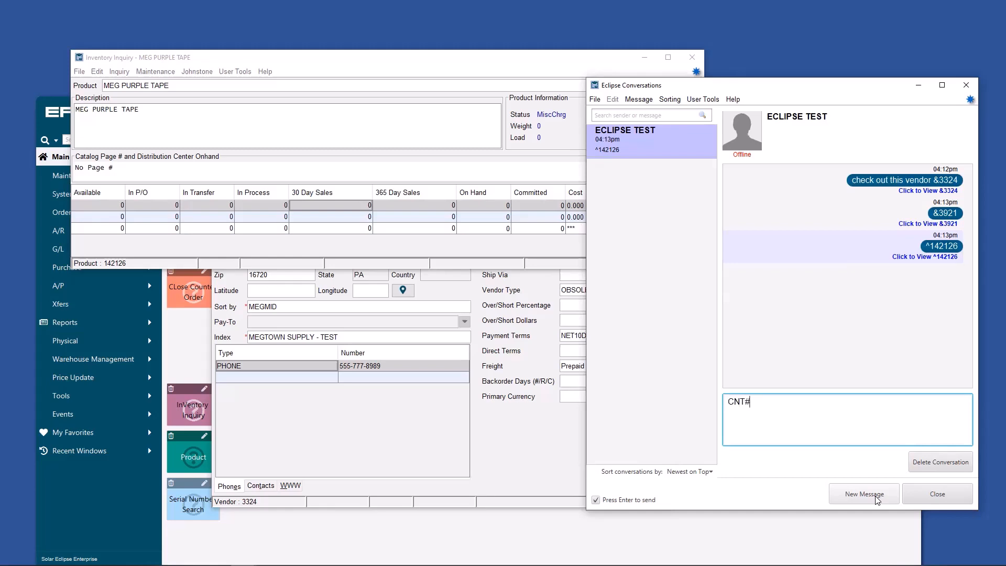
type("456")
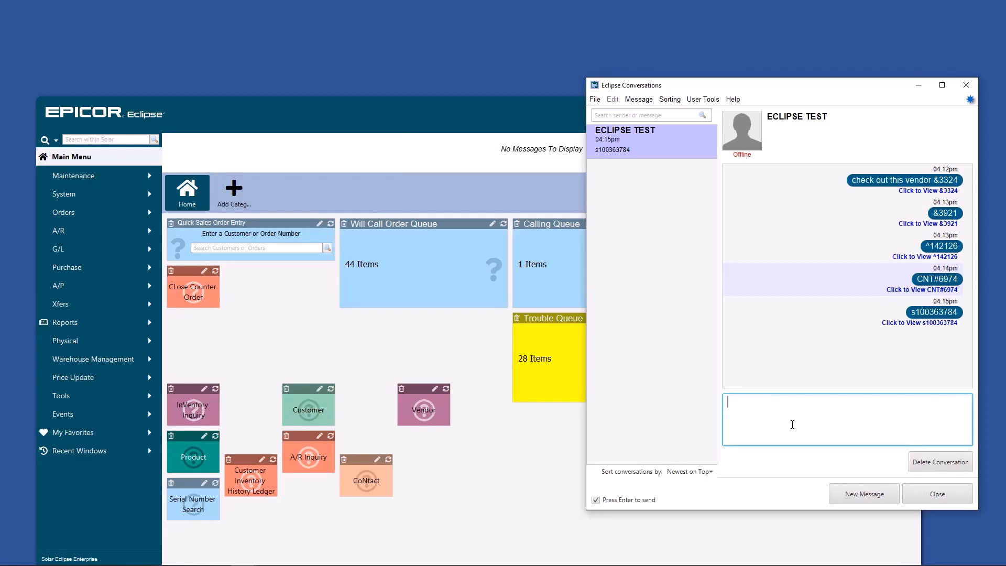
type("t100001234")
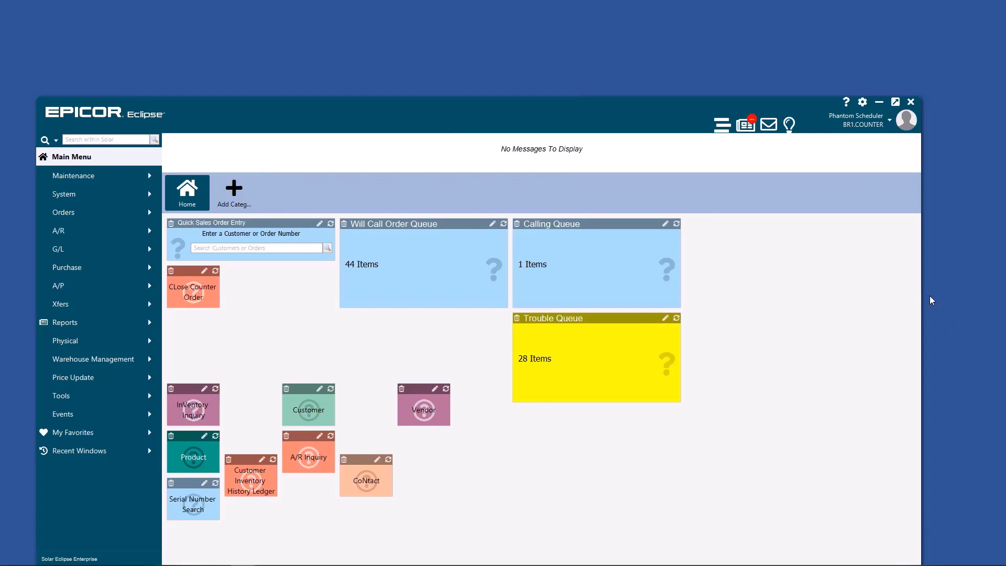
mouse_move(388, 87)
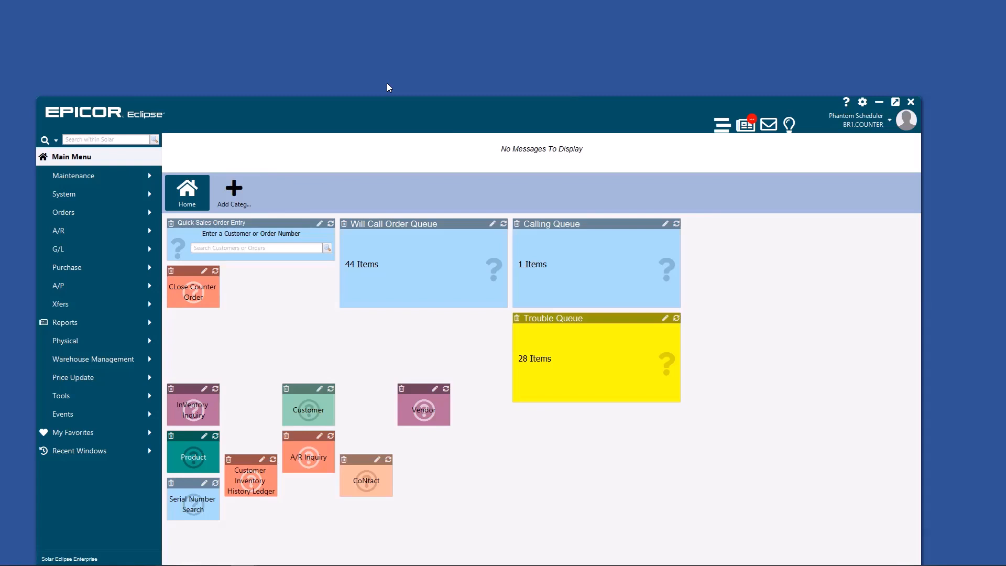
mouse_move(148, 313)
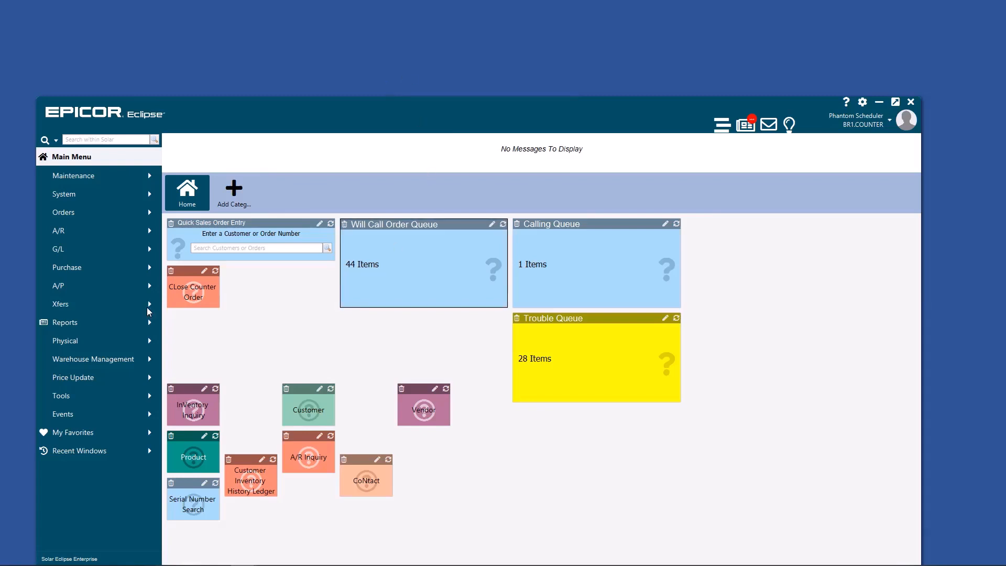